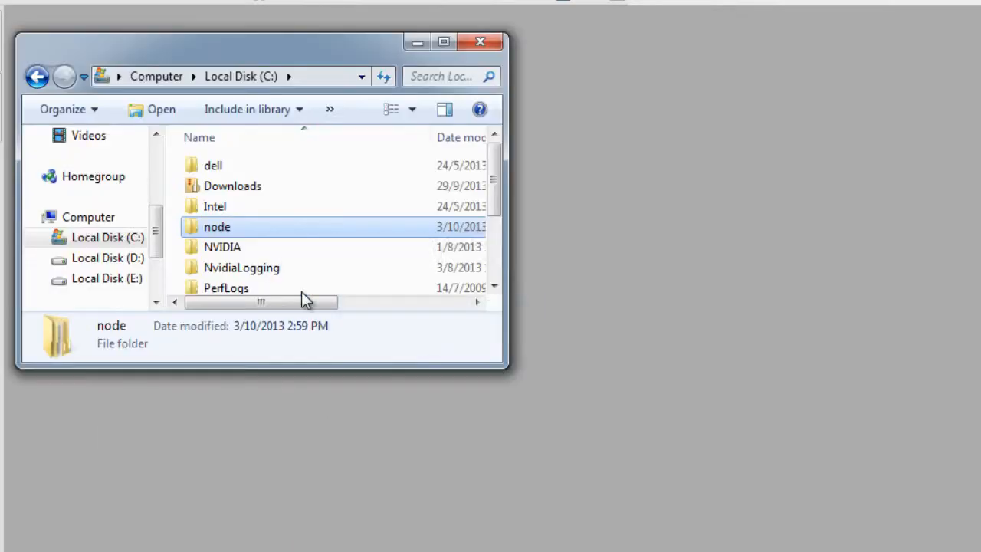
# Open app.js and views\index.jade from C:\node\express_example in the editor.
pyautogui.doubleClick(217, 227)
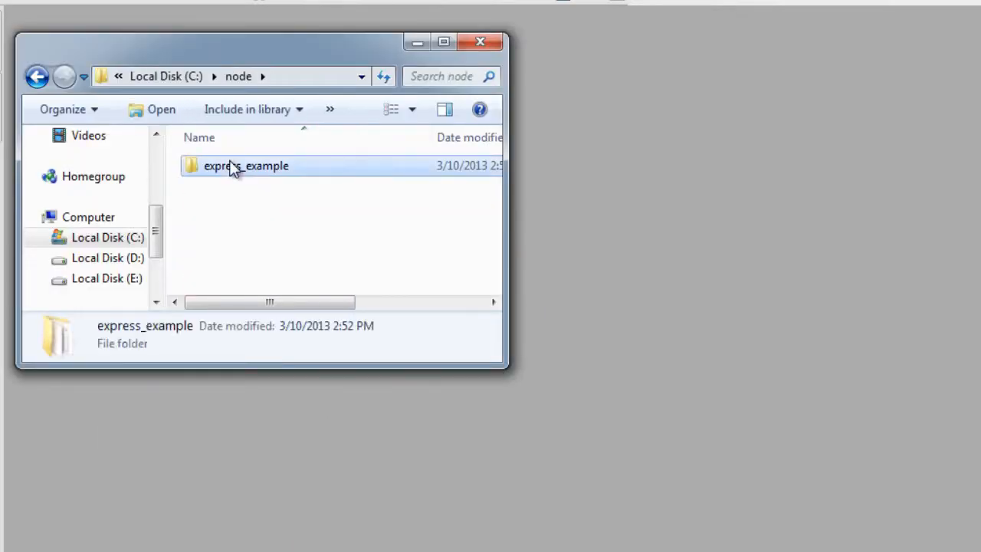
pyautogui.doubleClick(245, 166)
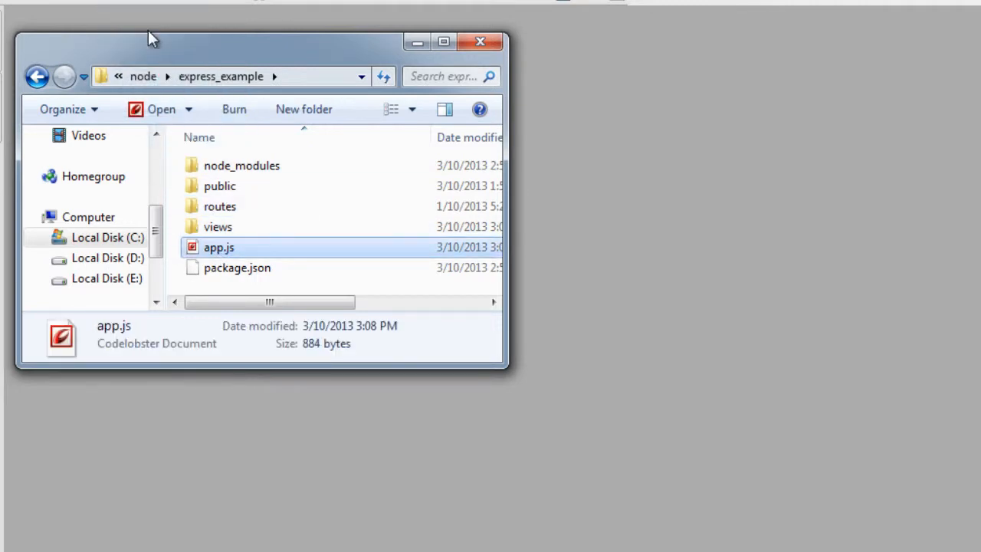
pyautogui.doubleClick(217, 247)
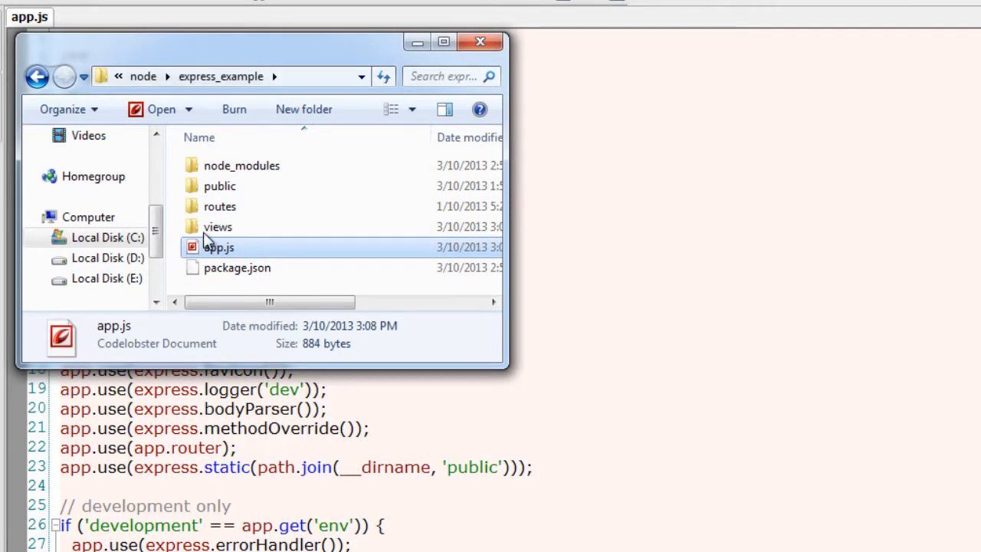
pyautogui.doubleClick(218, 227)
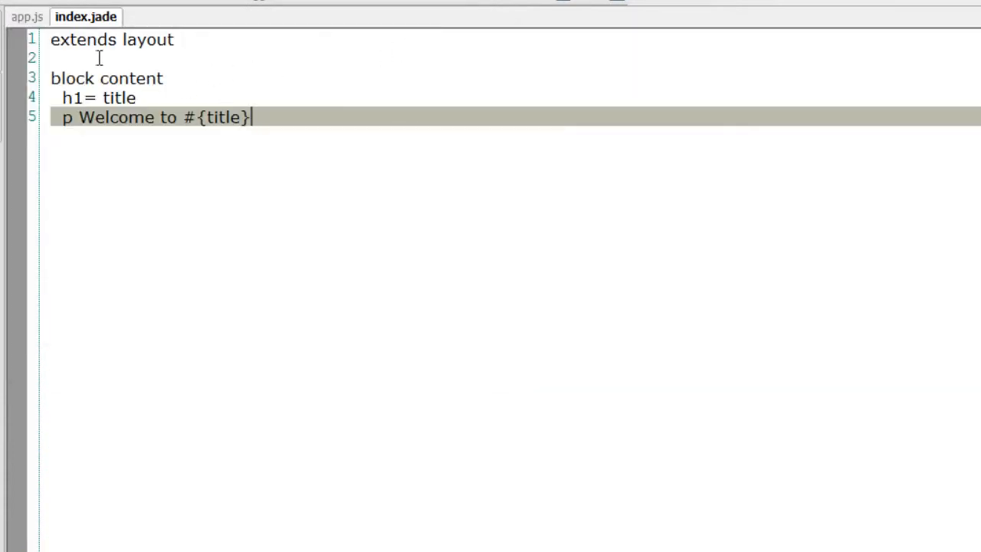
pyautogui.click(28, 15)
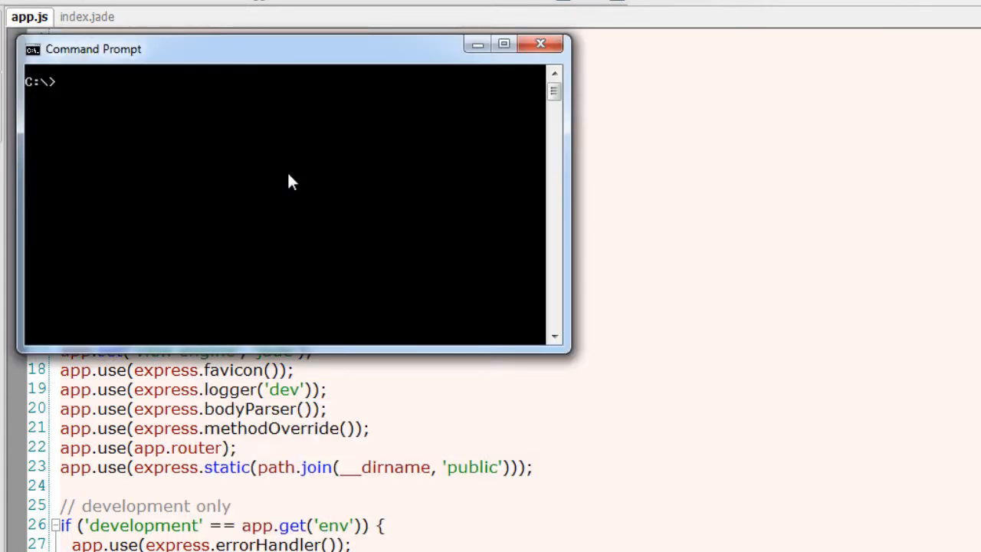
# Enter node\express_example and run 'node app' to serve localhost:3000.
pyautogui.write('cd node')
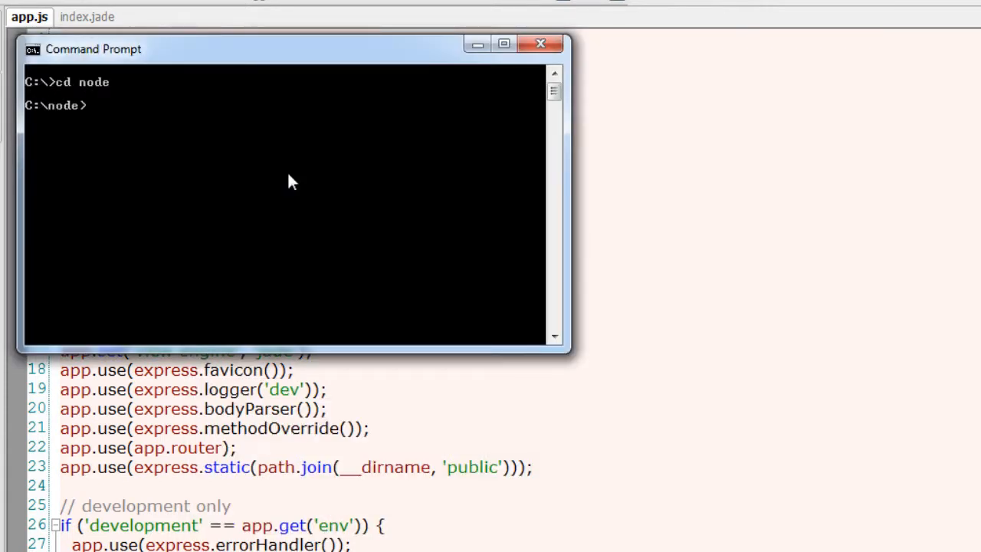
pyautogui.write('cd express_example')
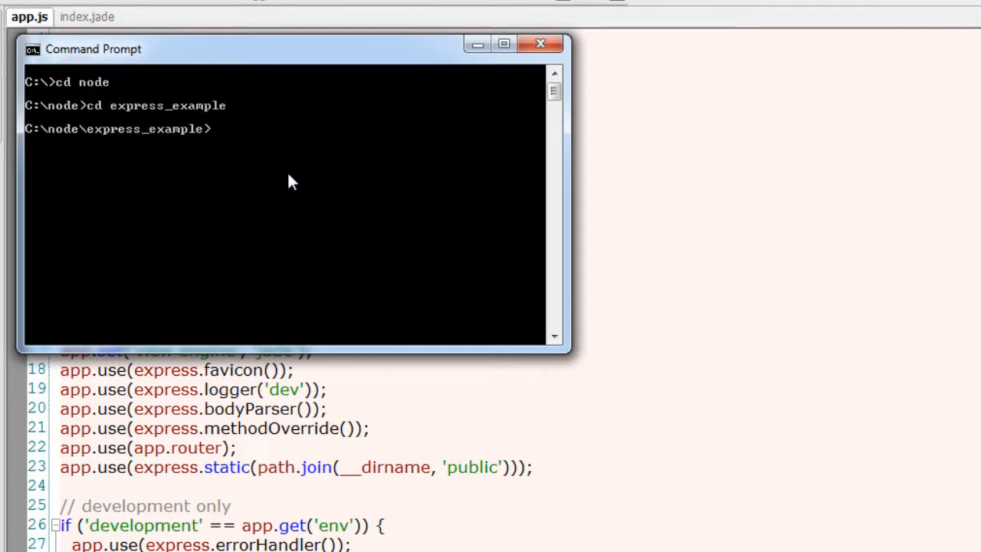
pyautogui.write('node ap')
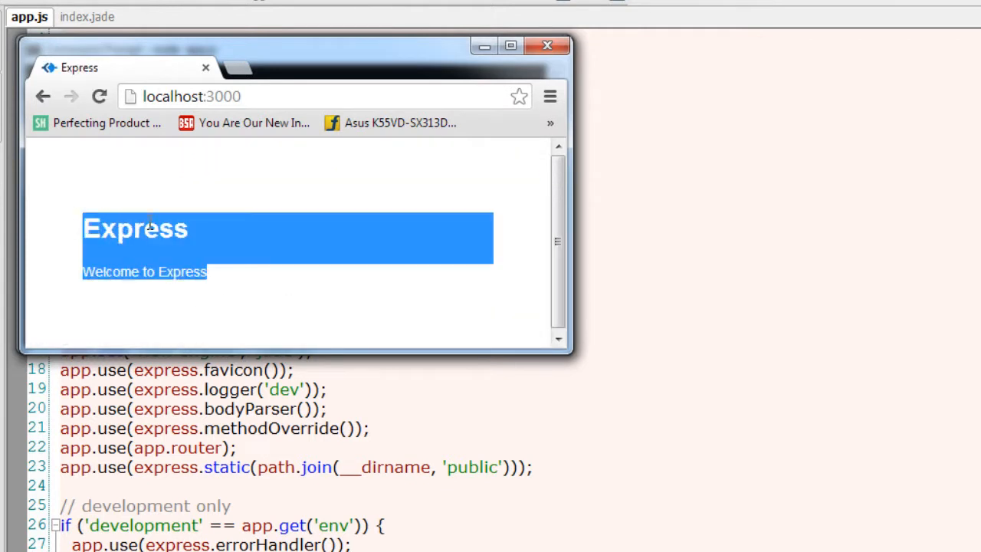
# Add the paragraph line 'p Satish' under the welcome text in index.jade and save.
pyautogui.click(547, 45)
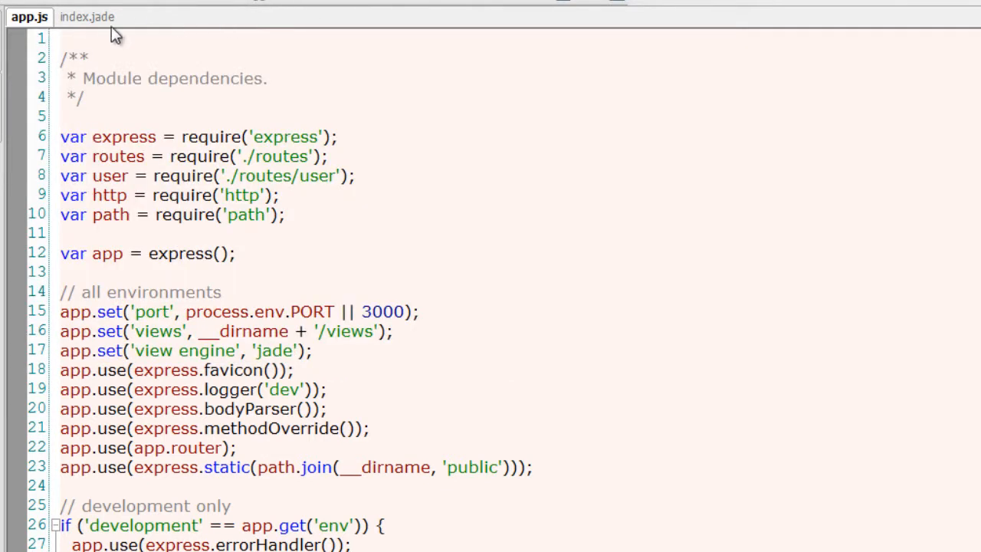
pyautogui.click(86, 17)
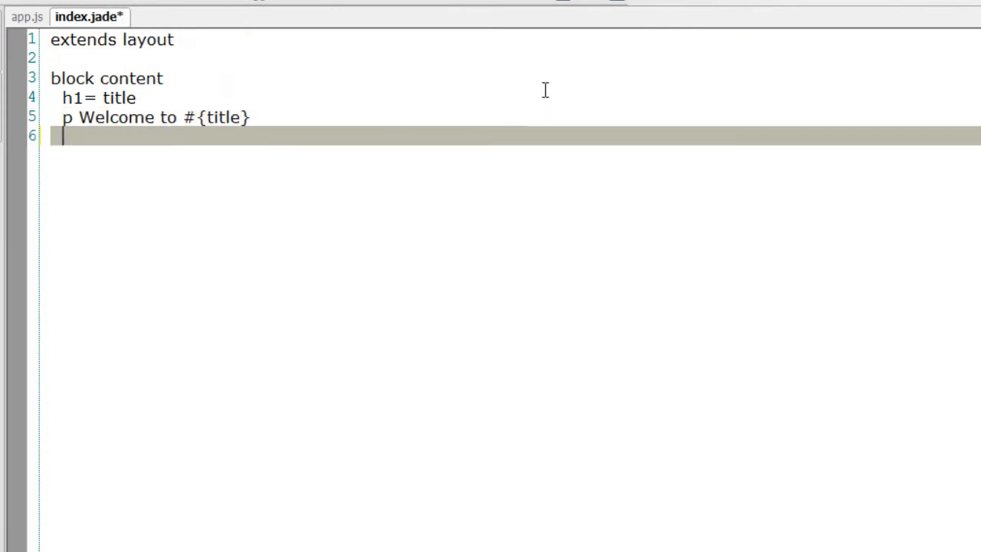
pyautogui.write('p Satis')
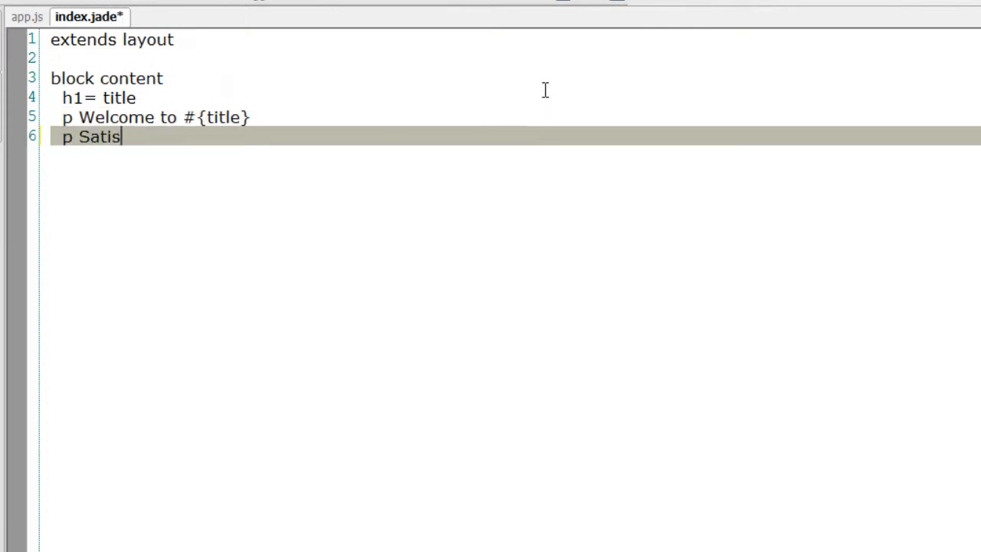
pyautogui.write('h')
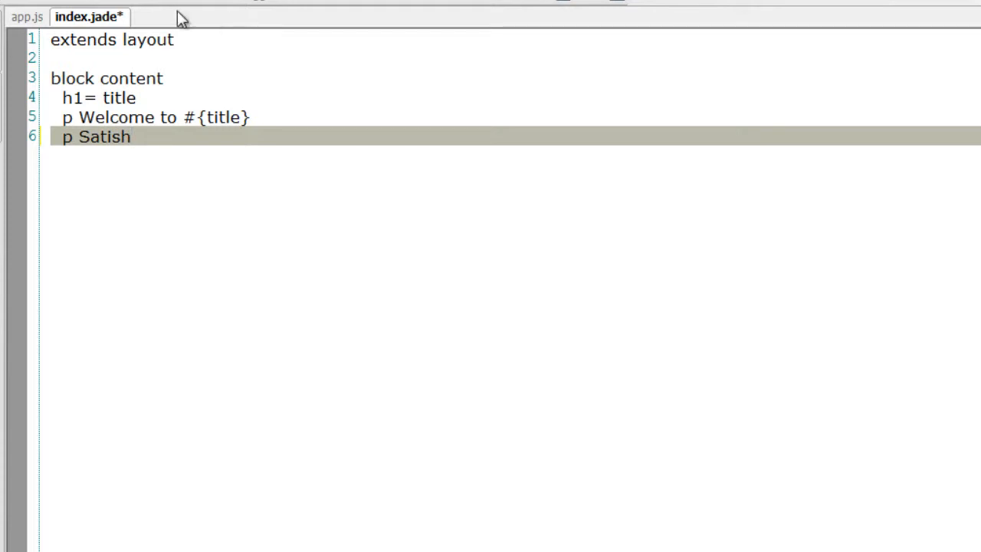
pyautogui.press('ctrl+s')
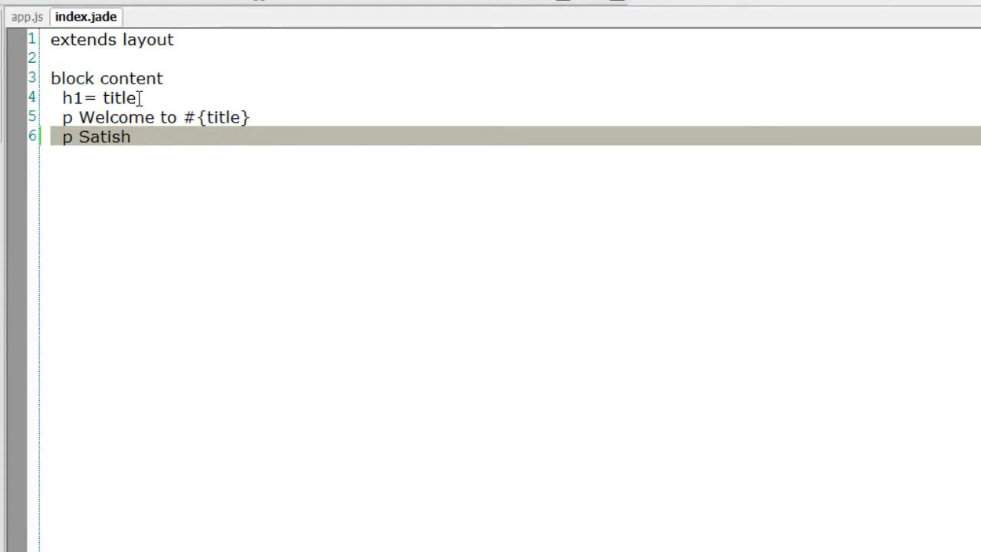
# Reload localhost:3000 to confirm the new 'Satish' line appears, then return to app.js.
pyautogui.click(28, 17)
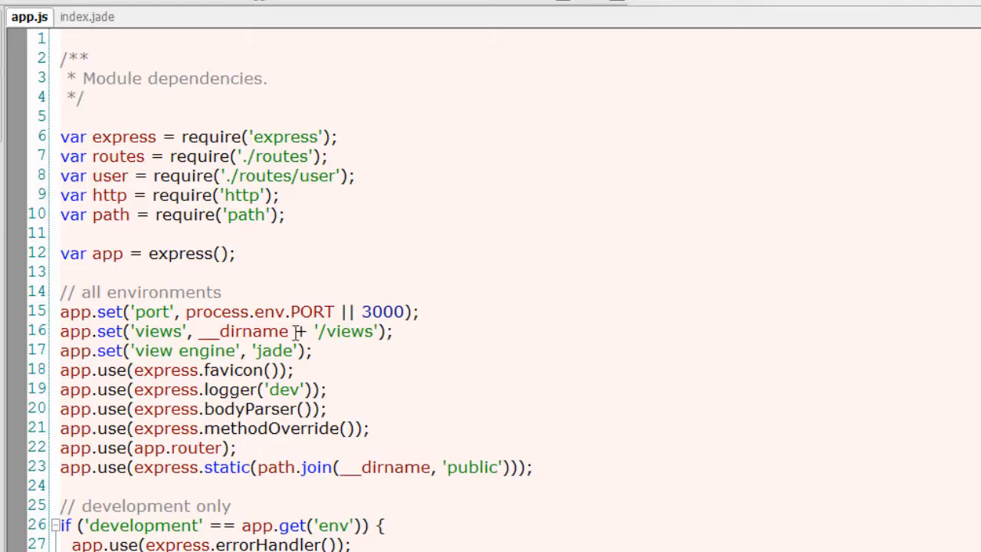
pyautogui.scroll(-3)
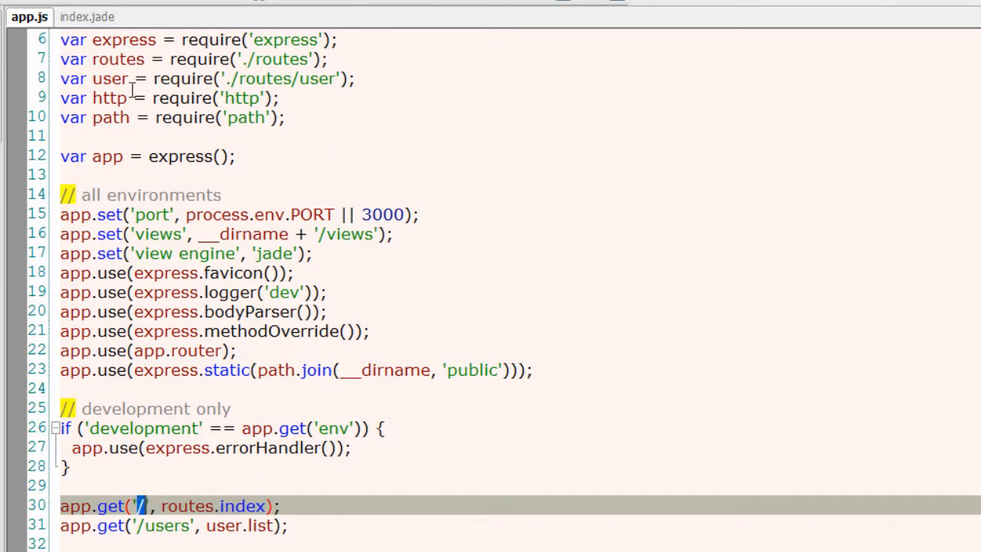
pyautogui.click(86, 16)
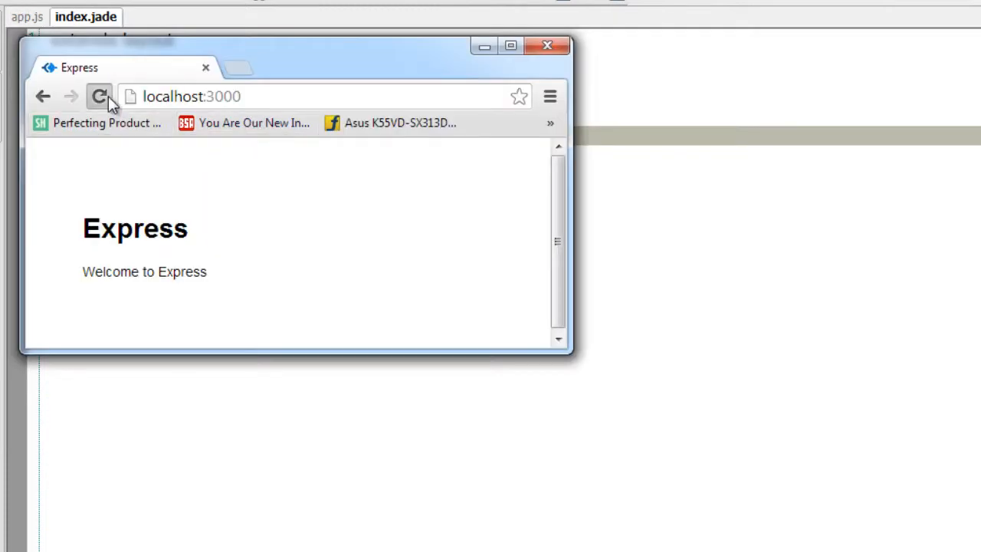
pyautogui.click(98, 95)
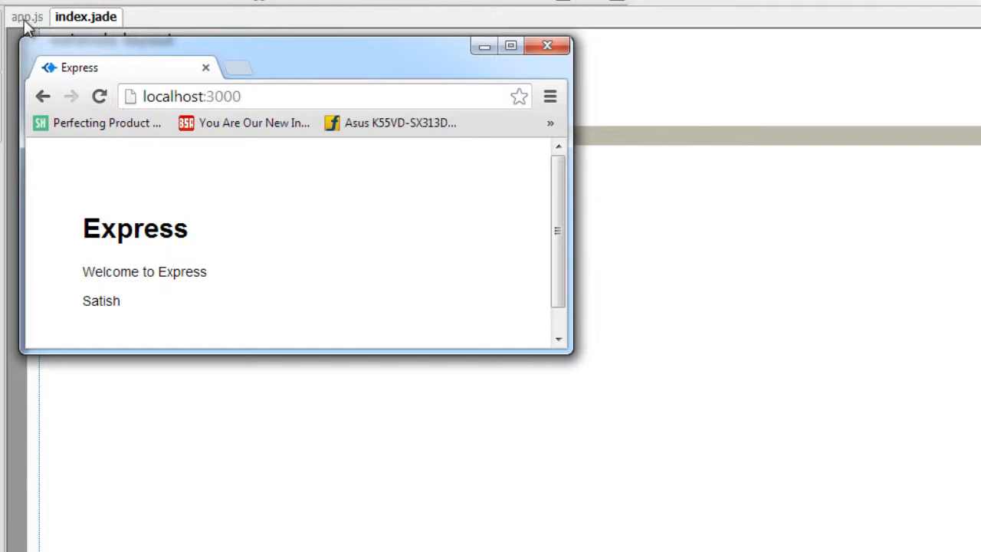
pyautogui.click(28, 15)
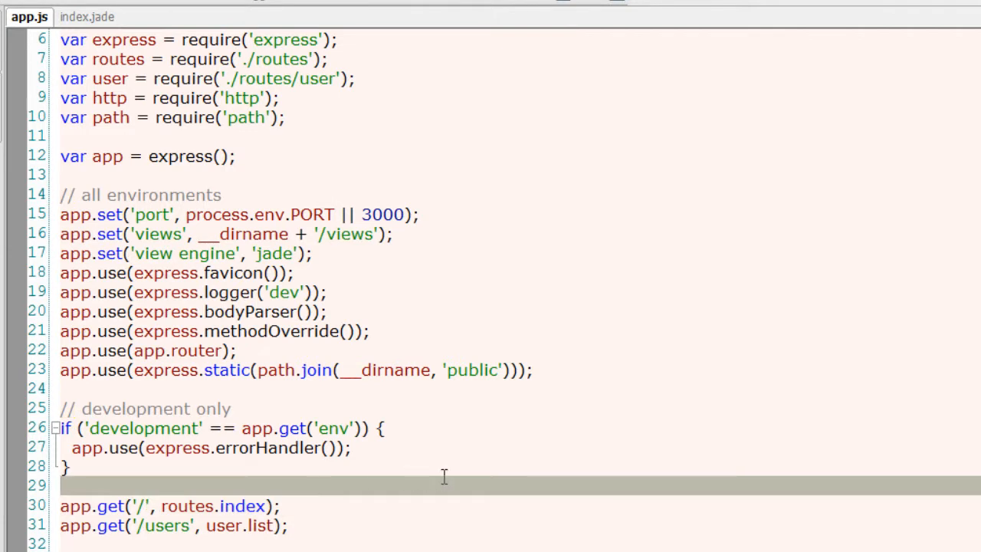
# Write app.get('/about', function(req, res){ res.send("About Us Page!"); }); in app.js.
pyautogui.press('enter')
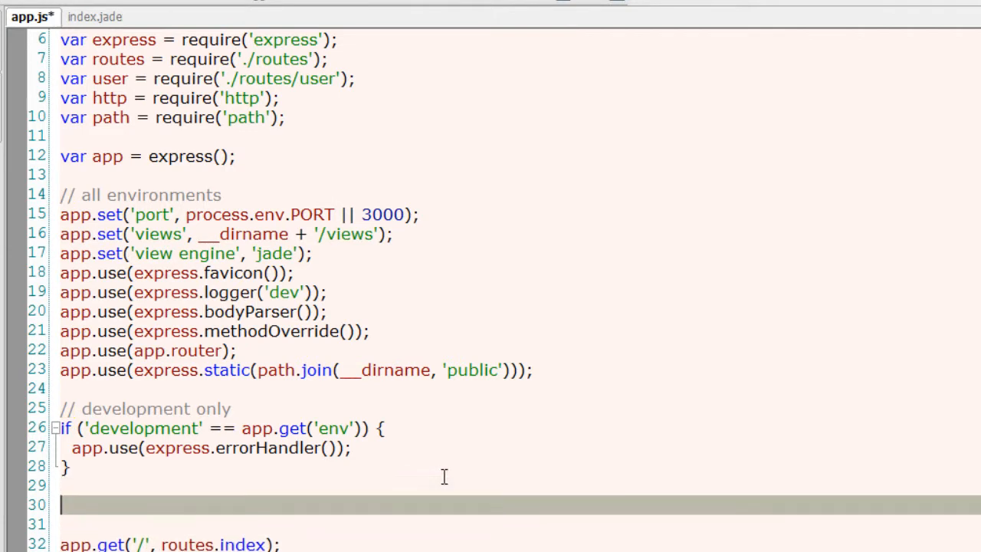
pyautogui.write('app.get();')
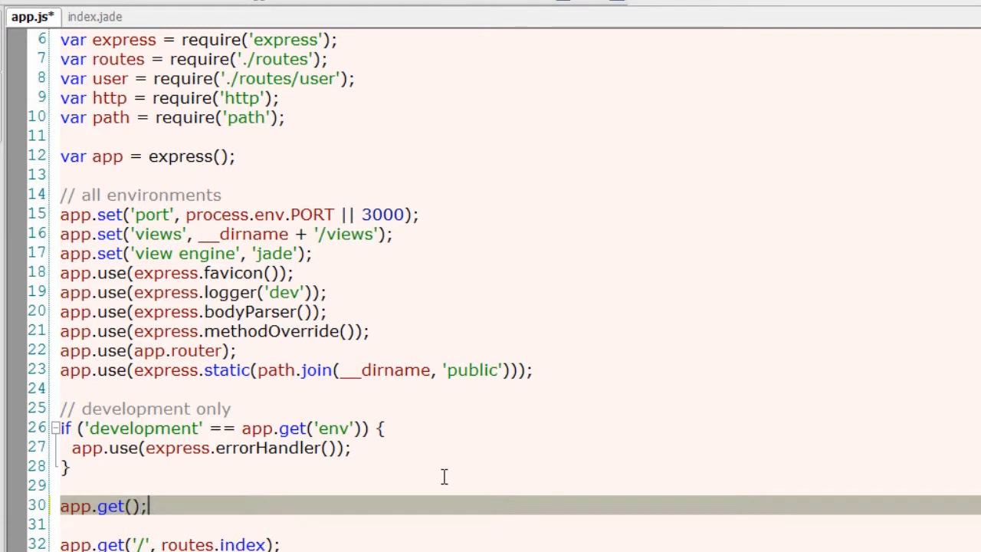
pyautogui.write("'',")
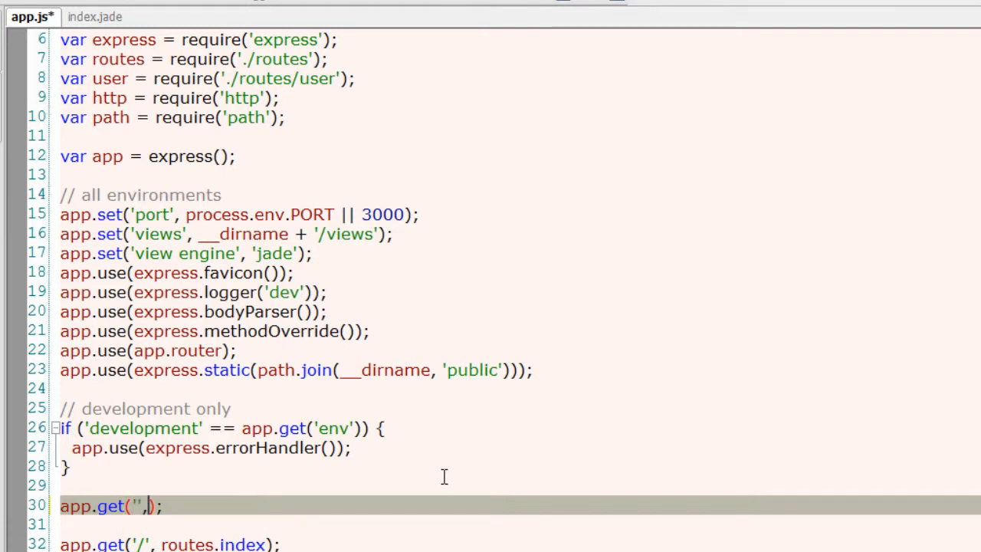
pyautogui.write('function(){')
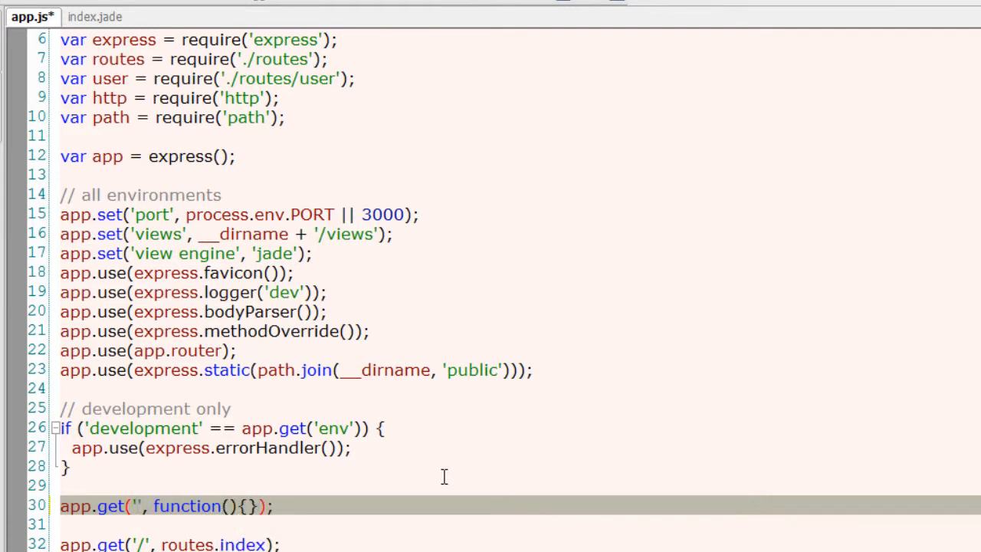
pyautogui.write('/abu')
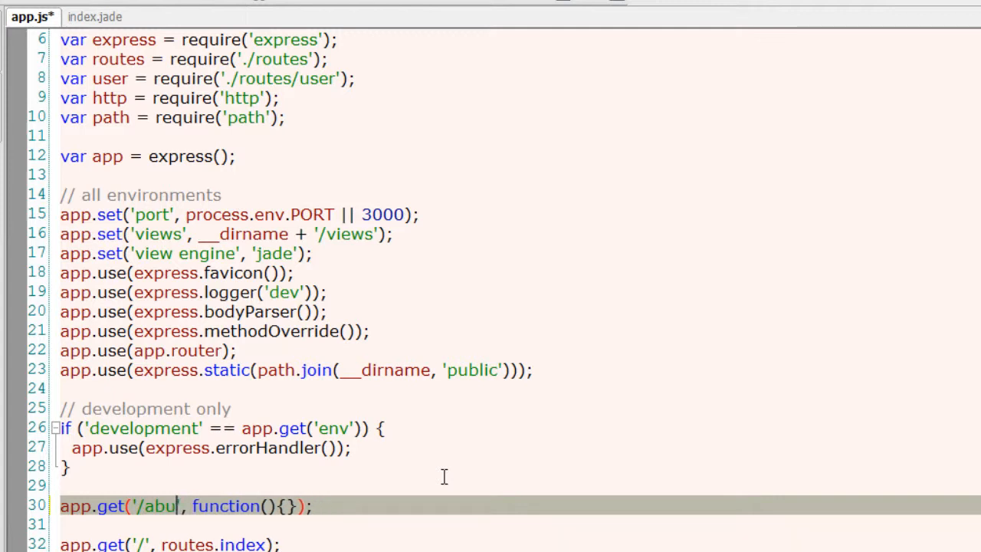
pyautogui.write('t')
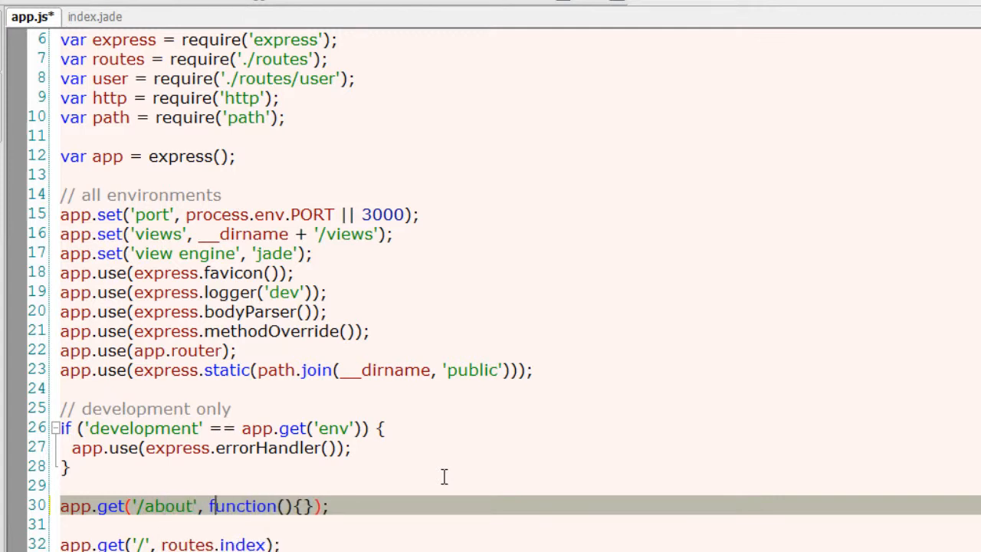
pyautogui.write('req, res')
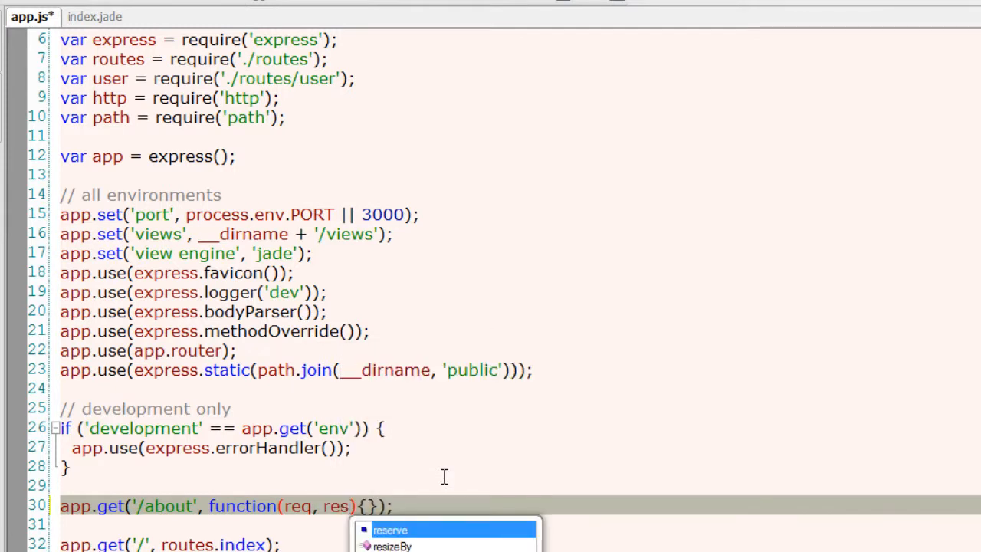
pyautogui.write('res.send("");')
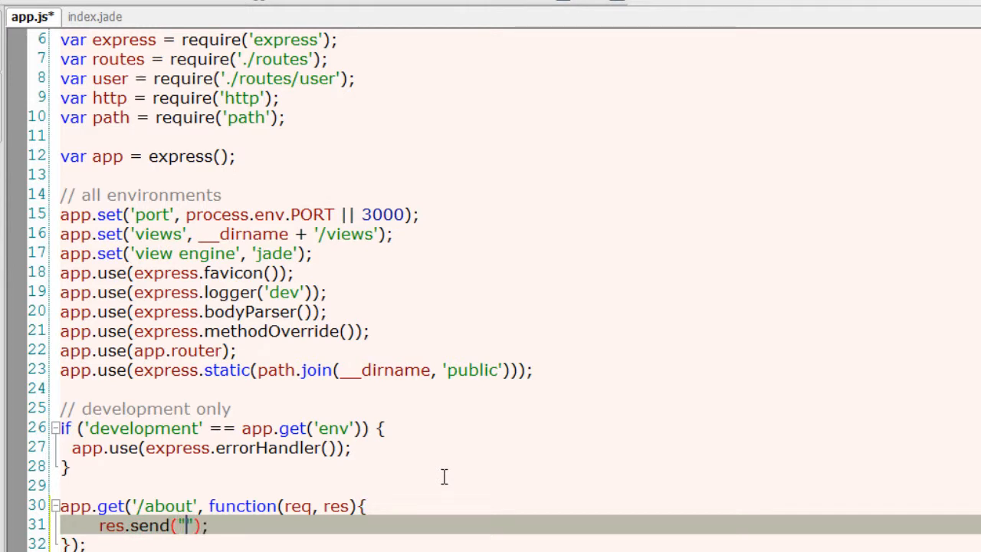
pyautogui.write('About Us')
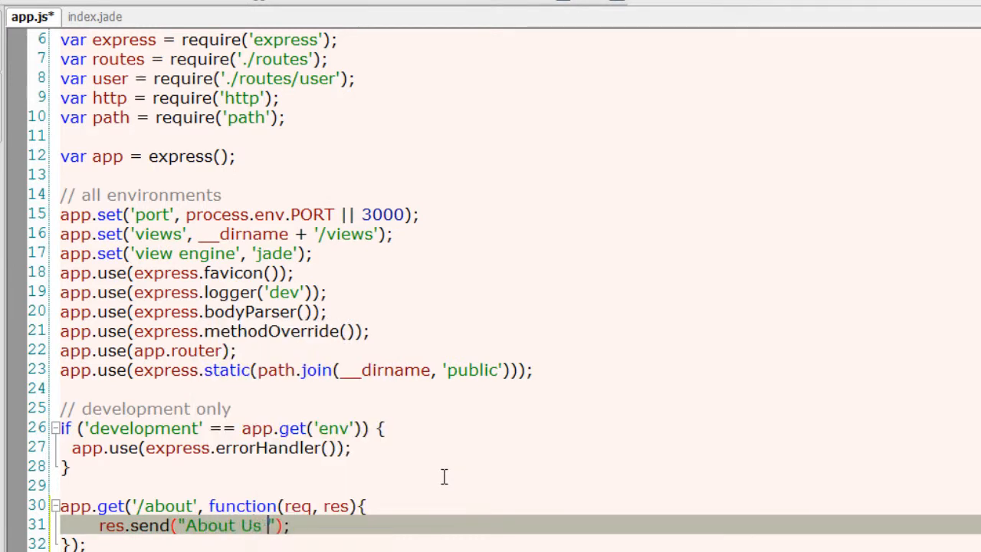
pyautogui.write('Page!')
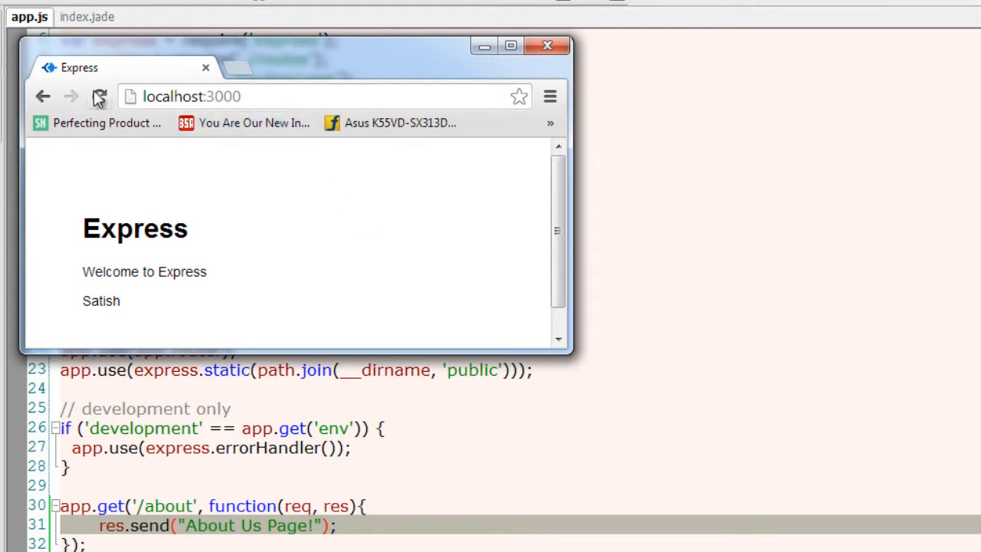
# Reload the local Express app in Chrome to view the 'About Us Page!' response.
pyautogui.click(288, 95)
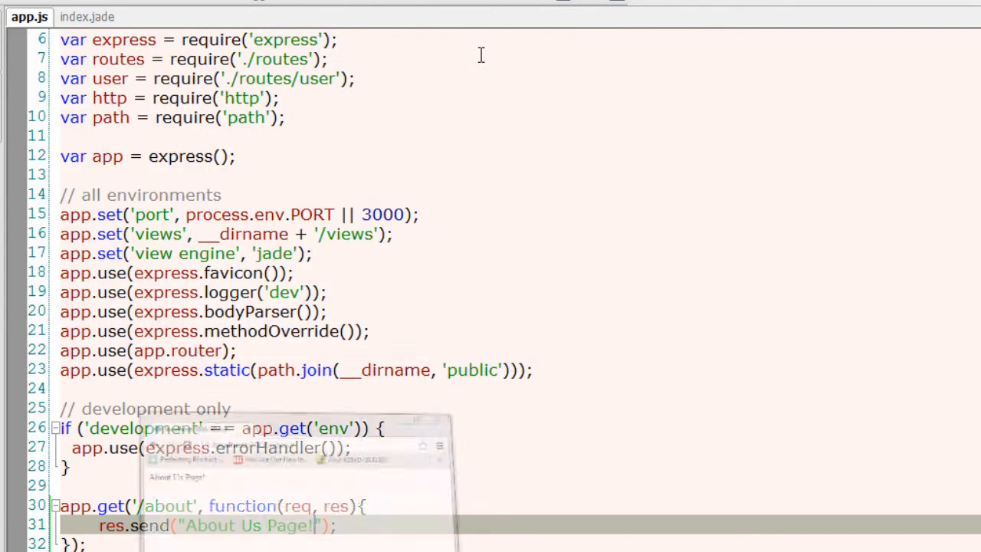
pyautogui.scroll(3)
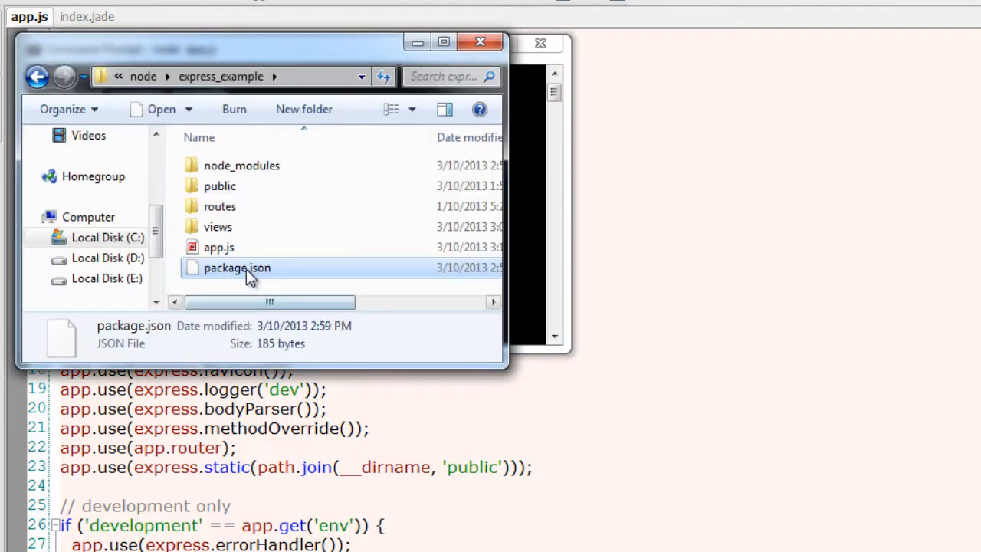
pyautogui.moveTo(215, 273)
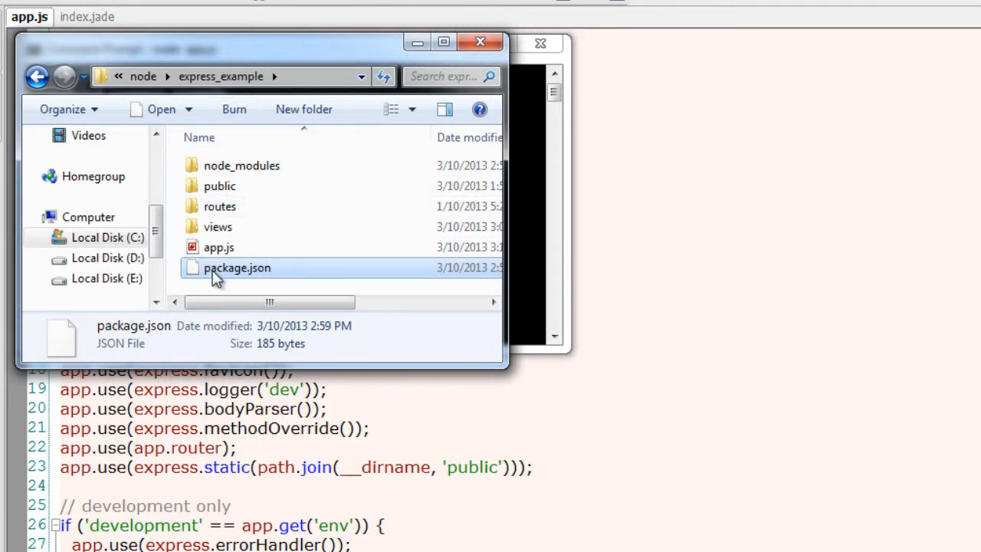
# Add "nodemon": "*" to the dependencies in package.json and save.
pyautogui.doubleClick(237, 266)
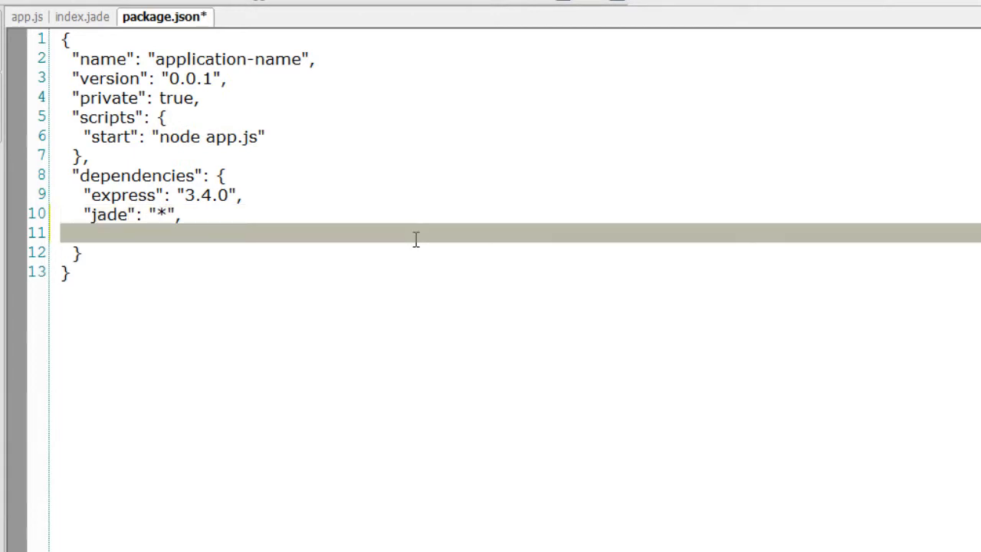
pyautogui.write('"')
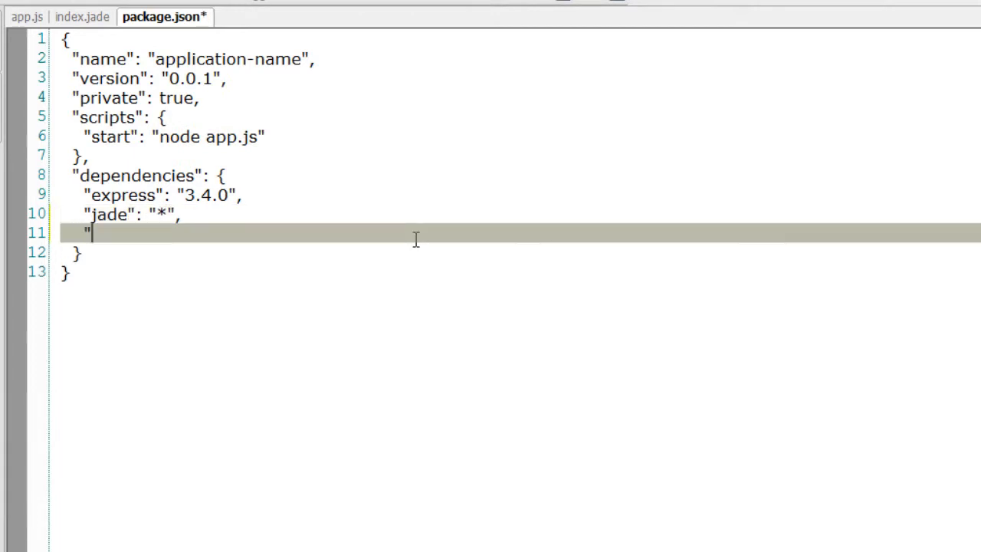
pyautogui.write('n')
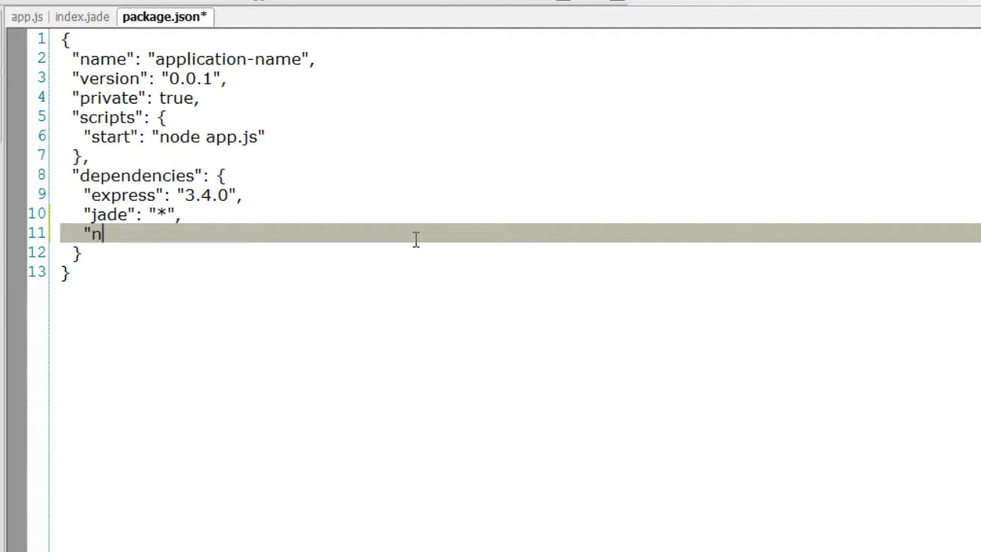
pyautogui.write('odemon')
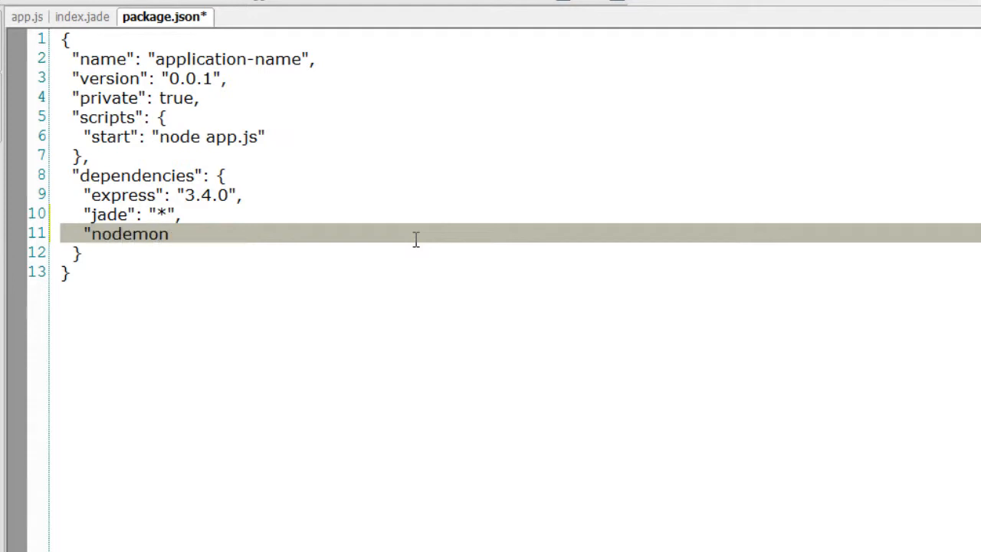
pyautogui.write('":')
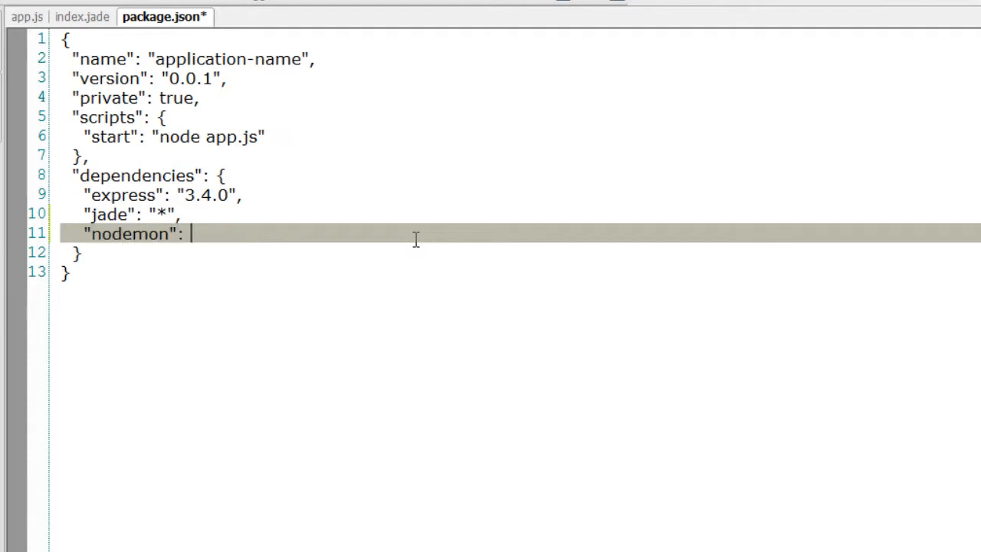
pyautogui.write('"*"')
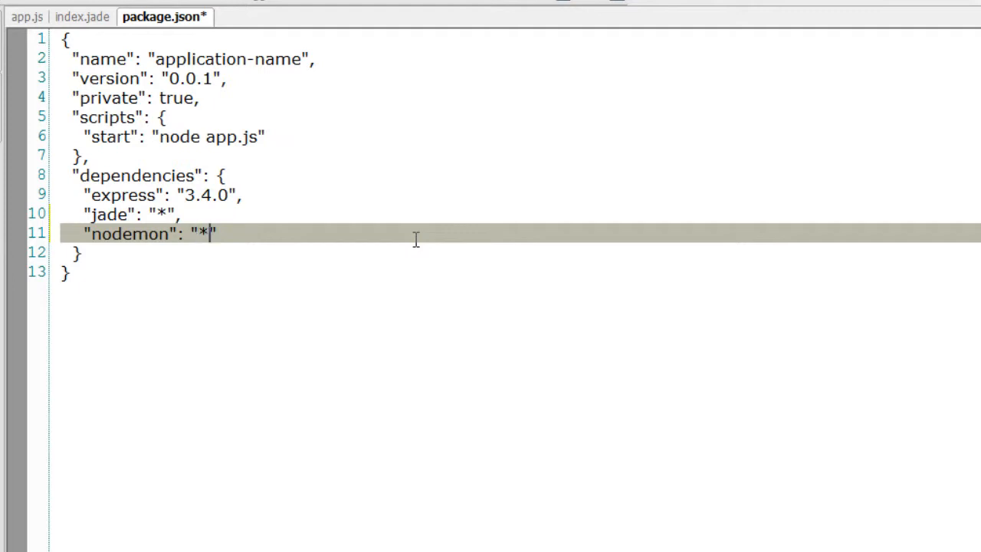
pyautogui.press('ctrl+s')
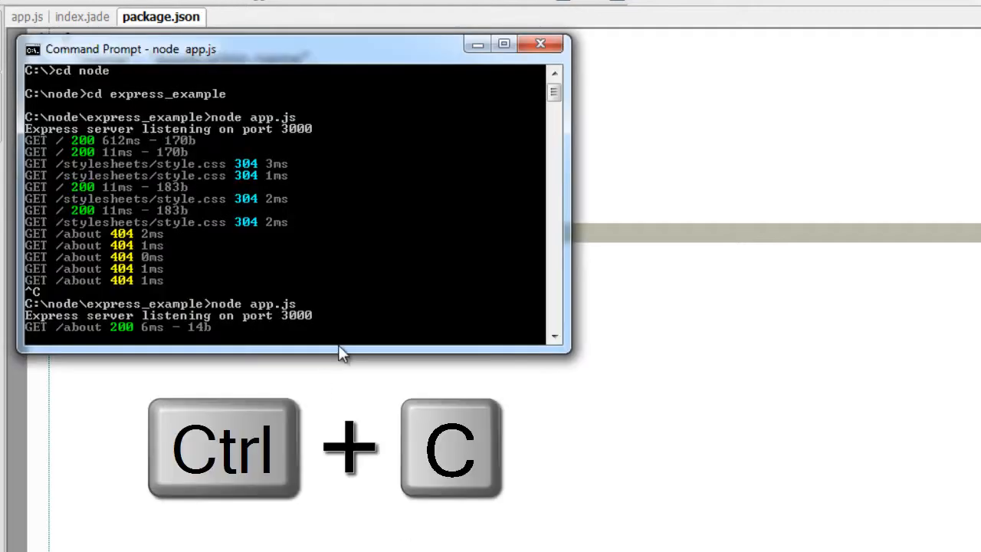
# Stop the server with Ctrl+C, run npm install, then try running nodemon.
pyautogui.press('ctrl+c')
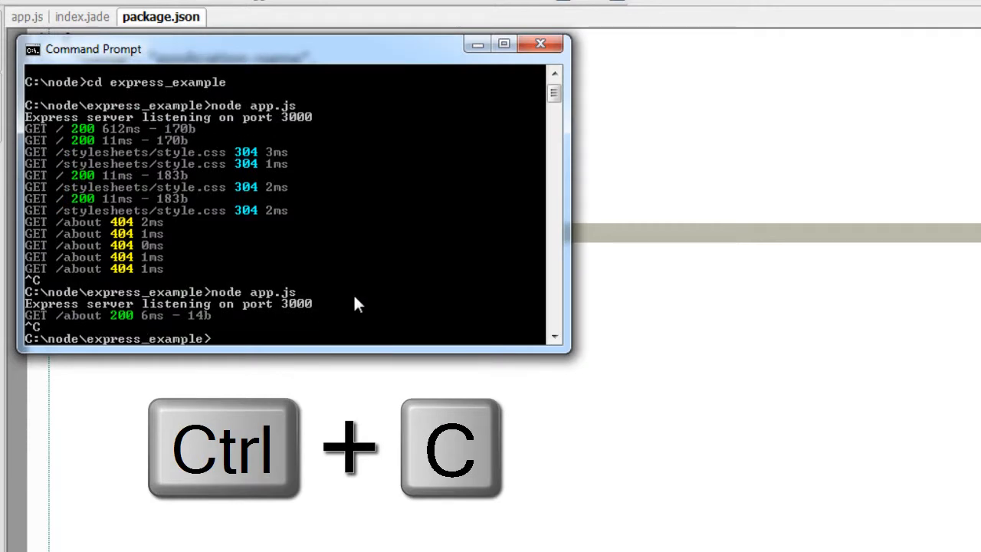
pyautogui.write('npm')
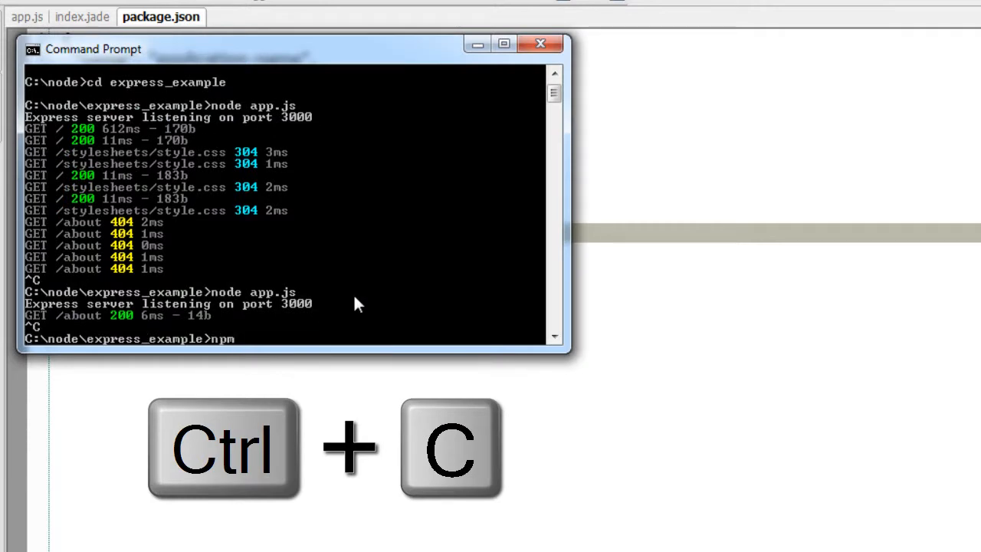
pyautogui.write('install')
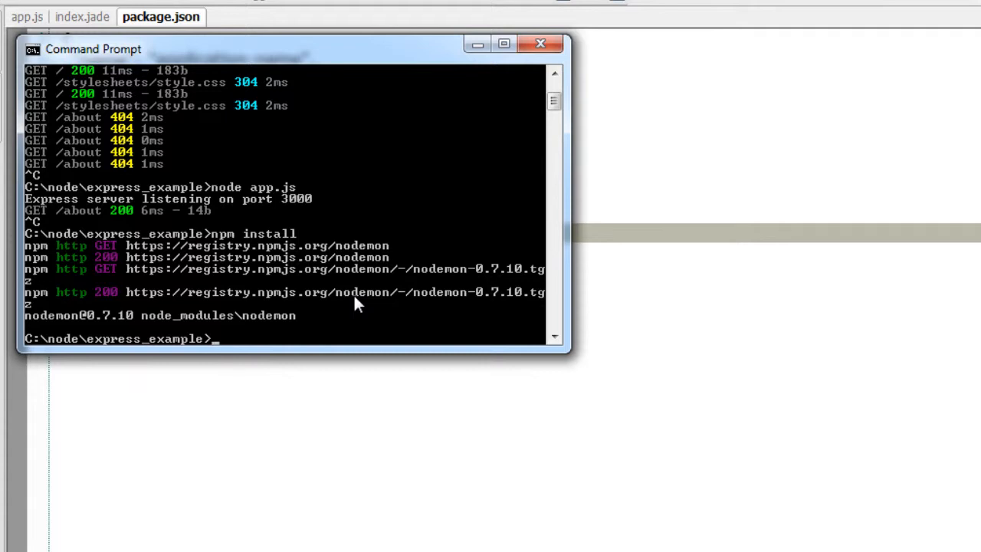
pyautogui.write('nodemon app.js')
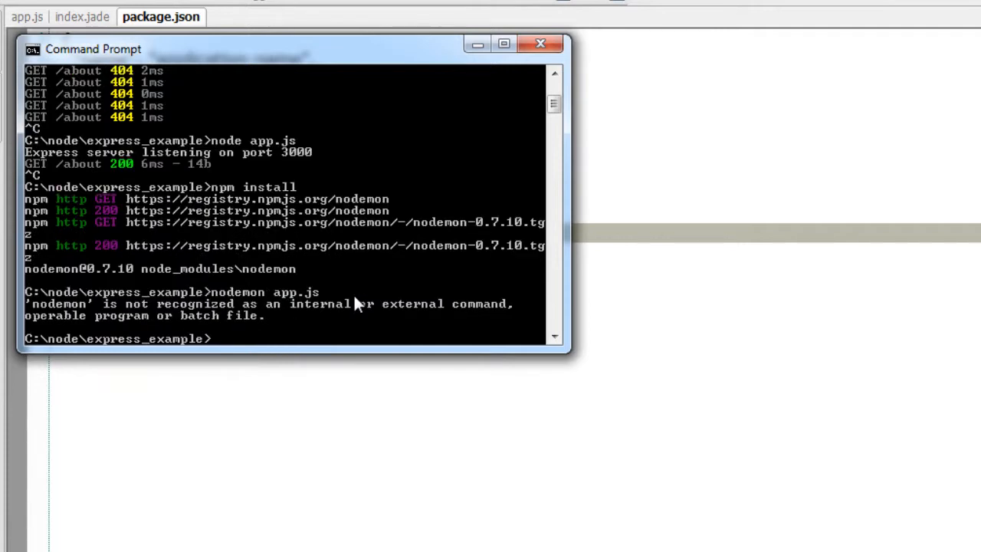
# Begin typing 'cd node_' to move into the node_modules folder.
pyautogui.write('c')
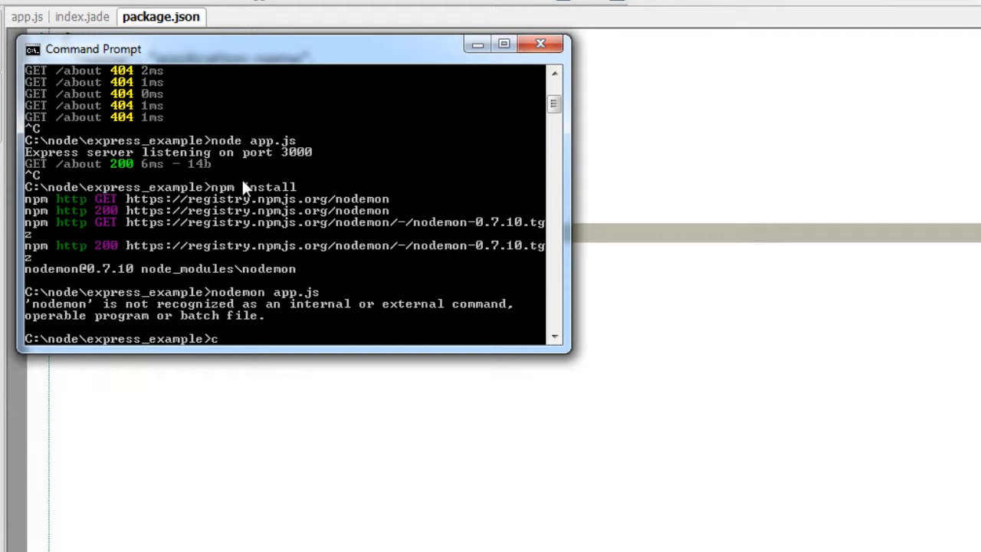
pyautogui.write('d nod')
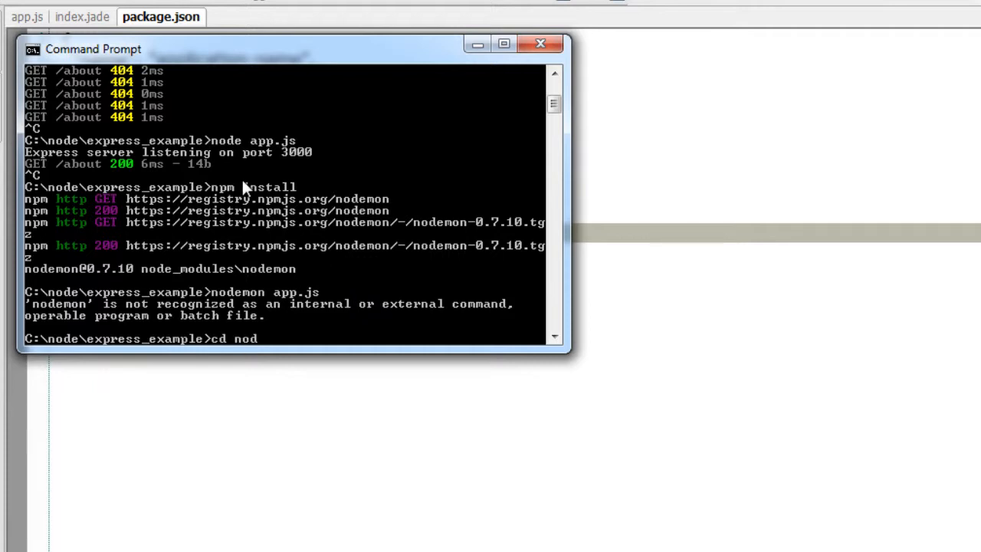
pyautogui.write('_')
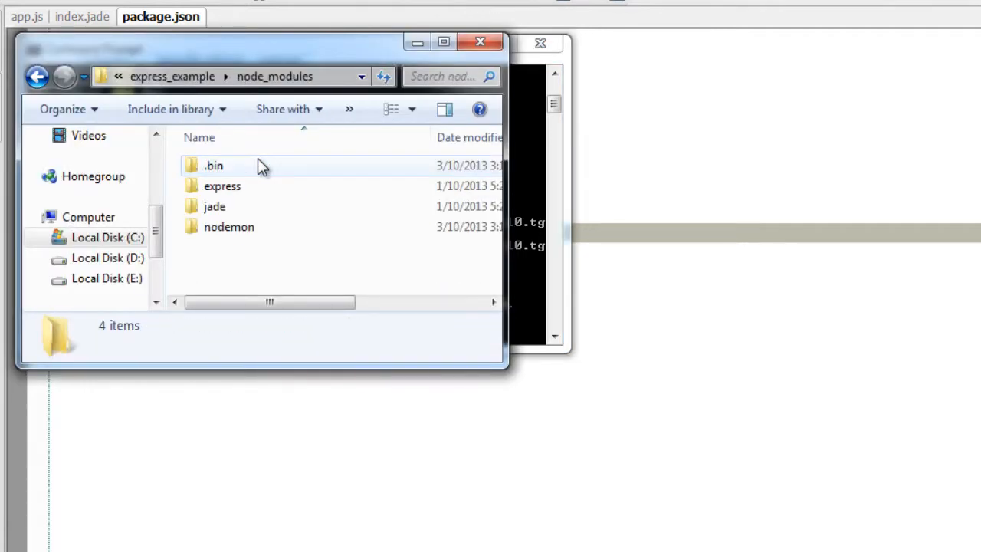
# Inspect node_modules\nodemon to find nodemon.js, then close Explorer.
pyautogui.click(228, 227)
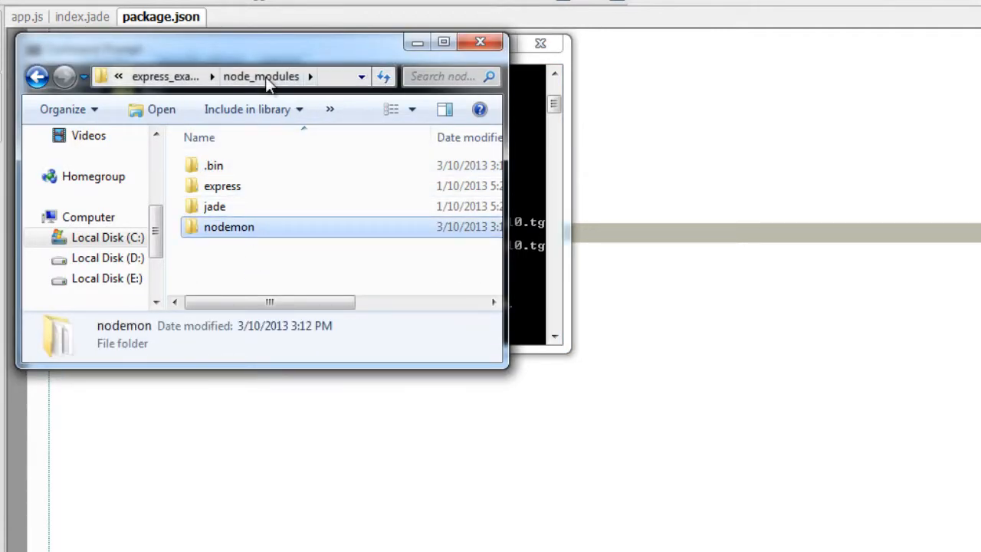
pyautogui.doubleClick(228, 227)
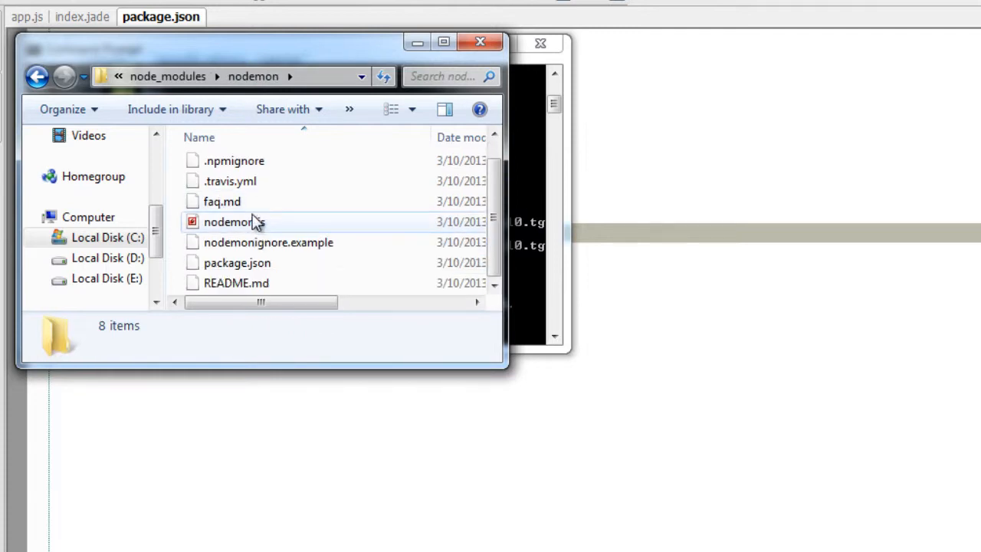
pyautogui.click(233, 220)
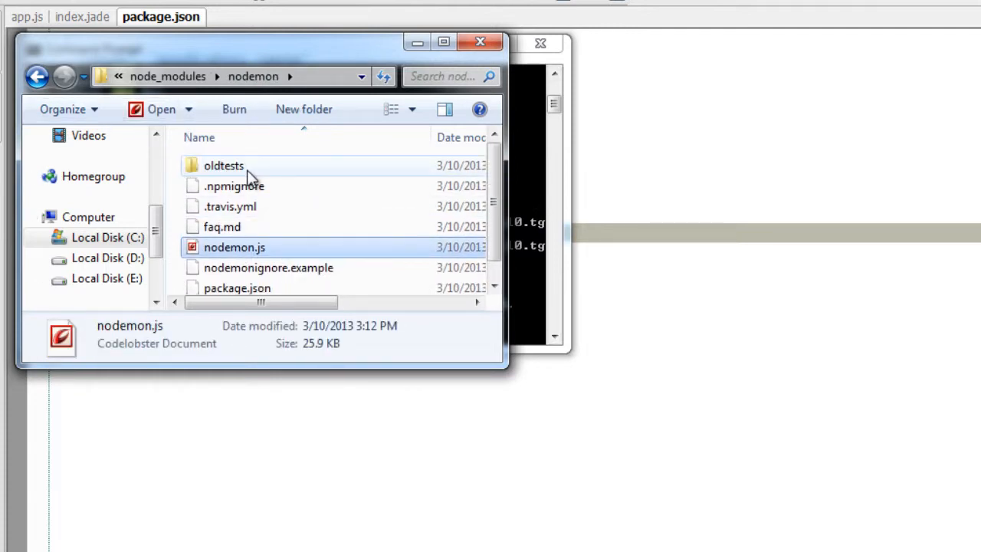
pyautogui.click(37, 77)
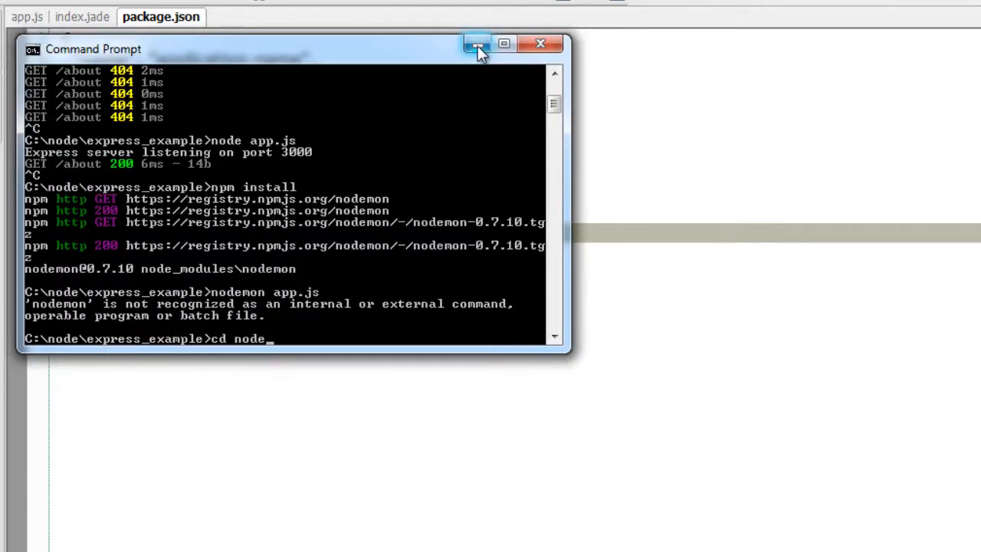
# Change the package.json start script to 'nodemon app.js' and save.
pyautogui.click(476, 43)
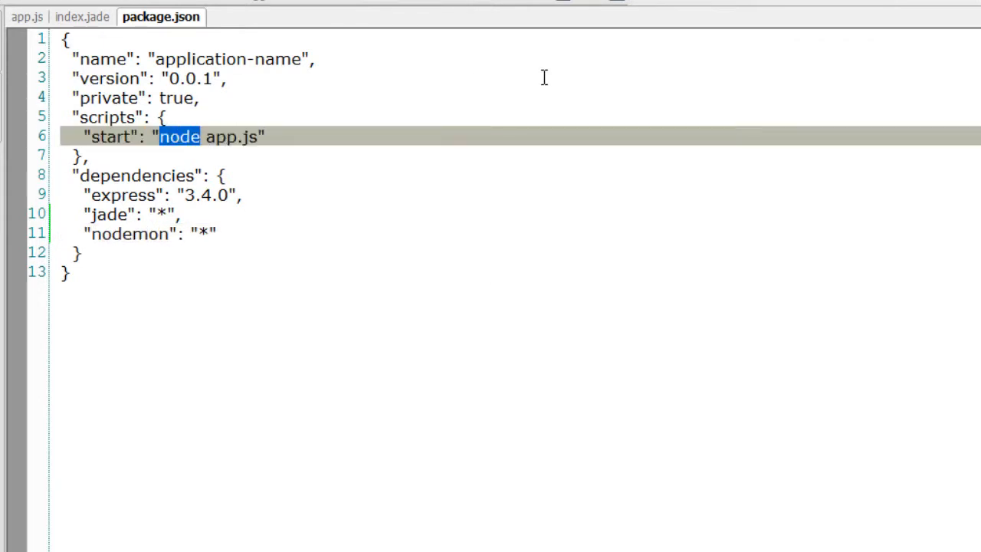
pyautogui.press('Backspace')
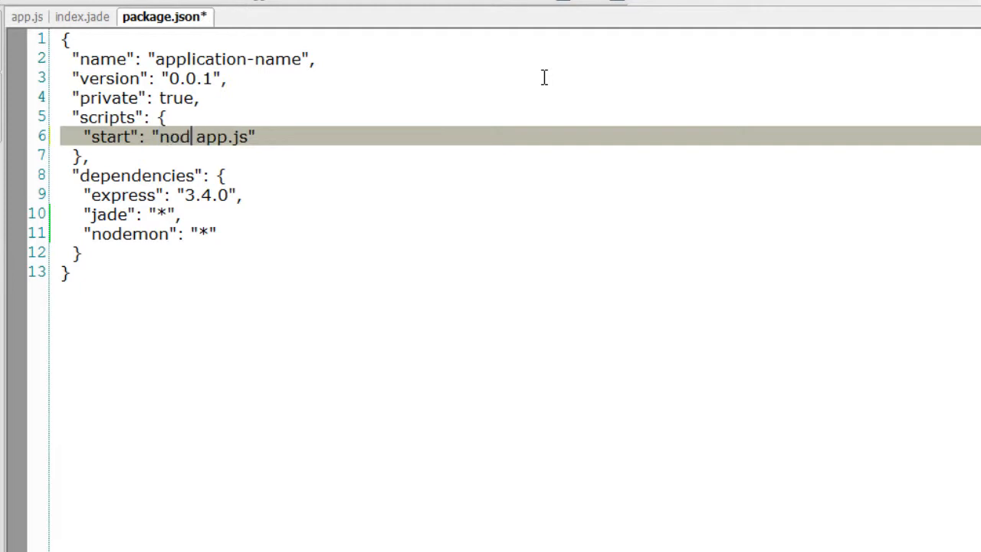
pyautogui.write('emon')
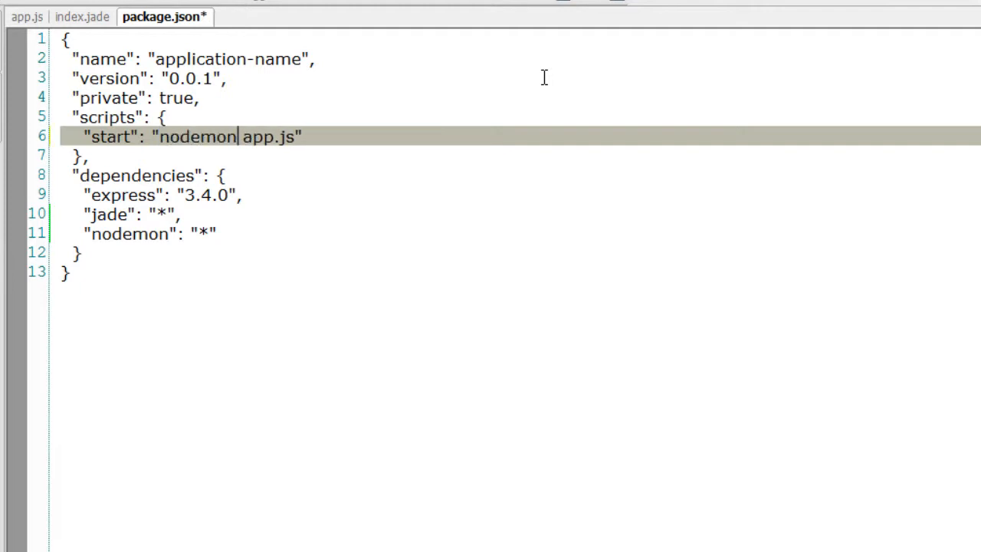
pyautogui.press('ctrl+s')
pyautogui.write('node')
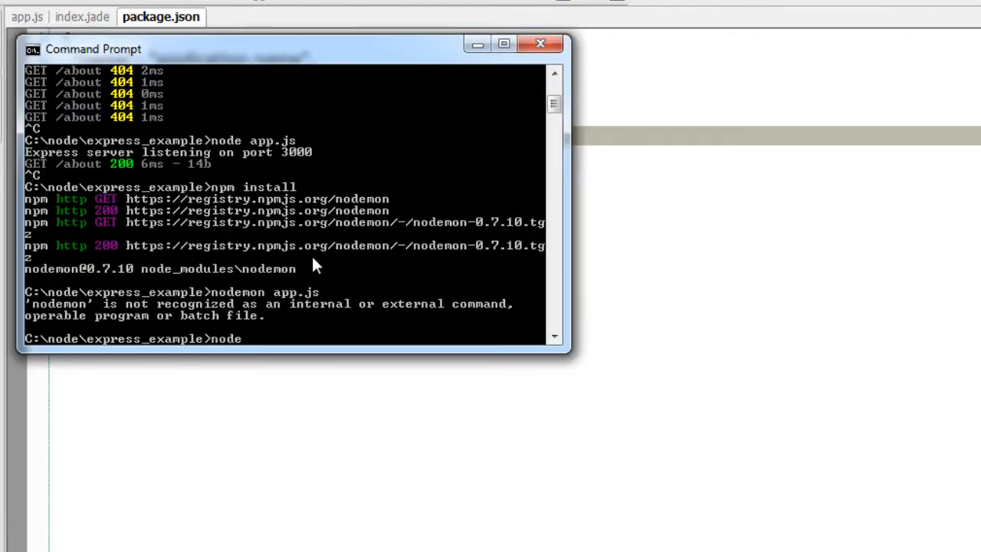
# Clear the partial cd command and run npm start to launch nodemon on port 3000.
pyautogui.press('backspace')
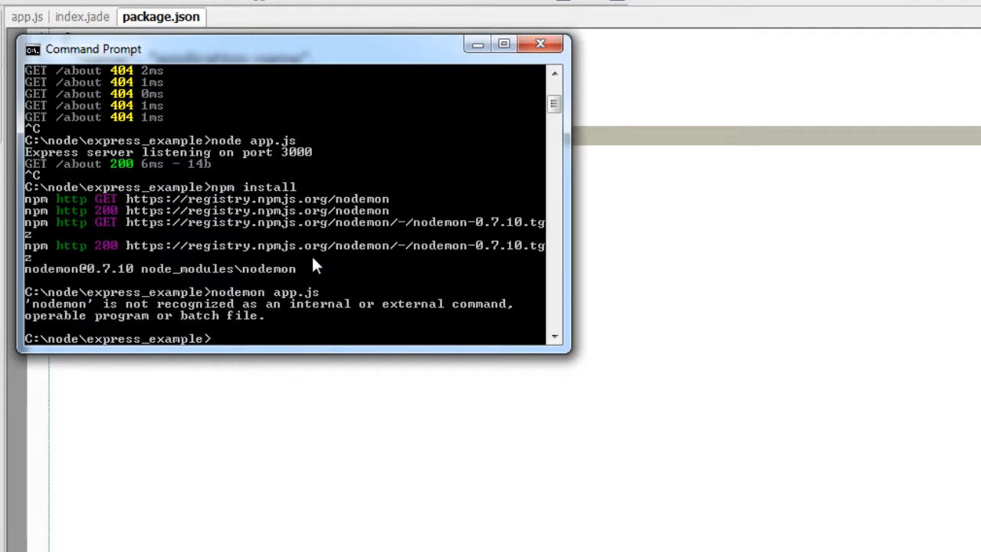
pyautogui.write('npm start')
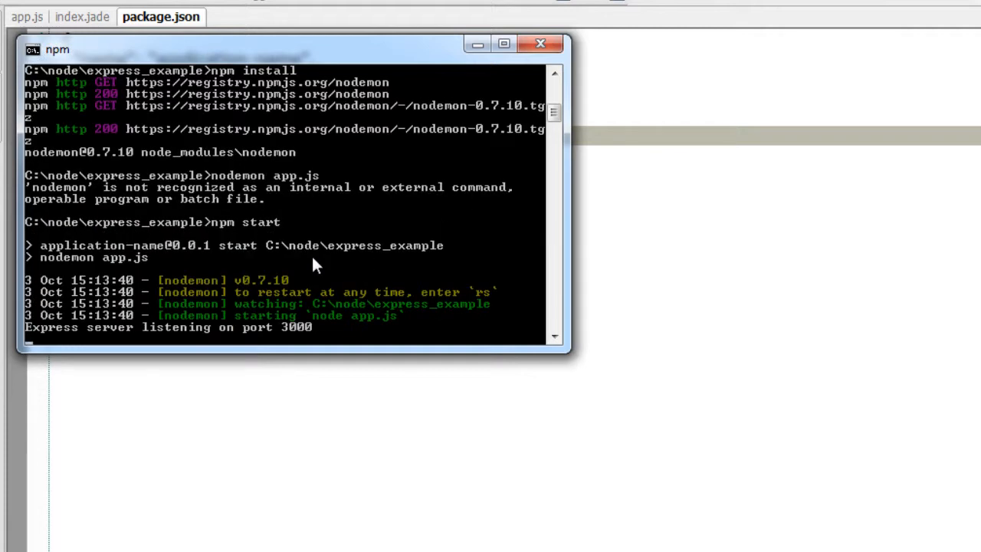
pyautogui.moveTo(443, 401)
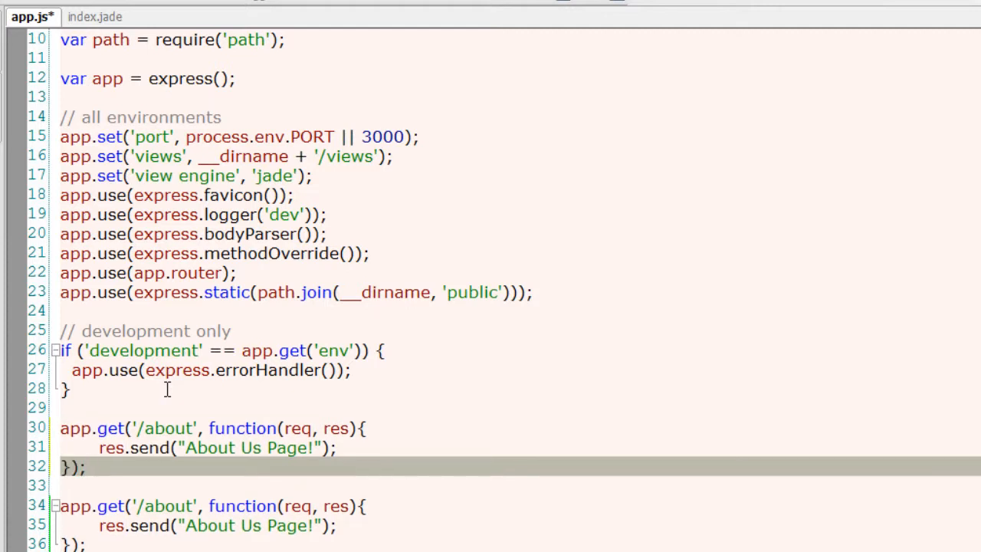
# Change the duplicate route's path to '/contact' and its response to 'Contact Us Page!'.
pyautogui.click(142, 427)
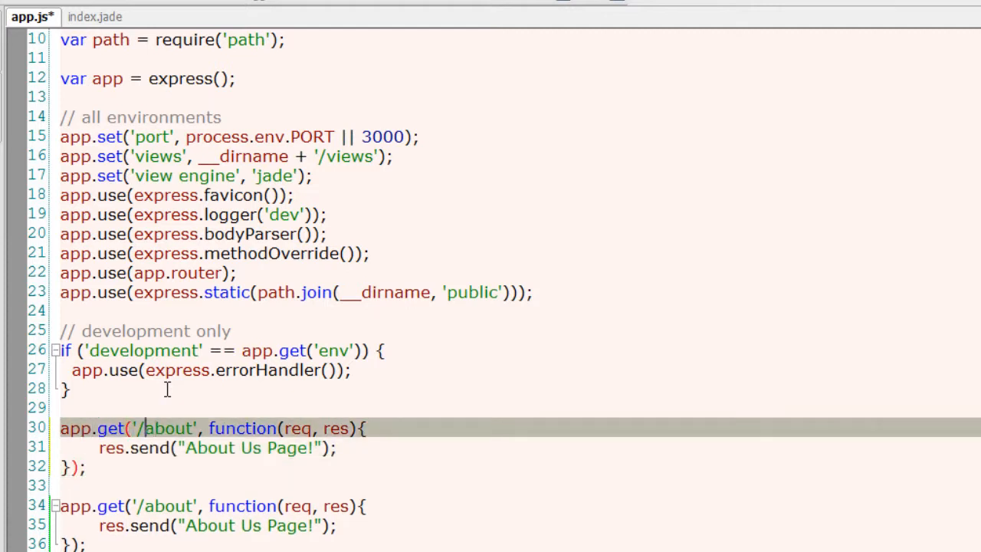
pyautogui.write('contac')
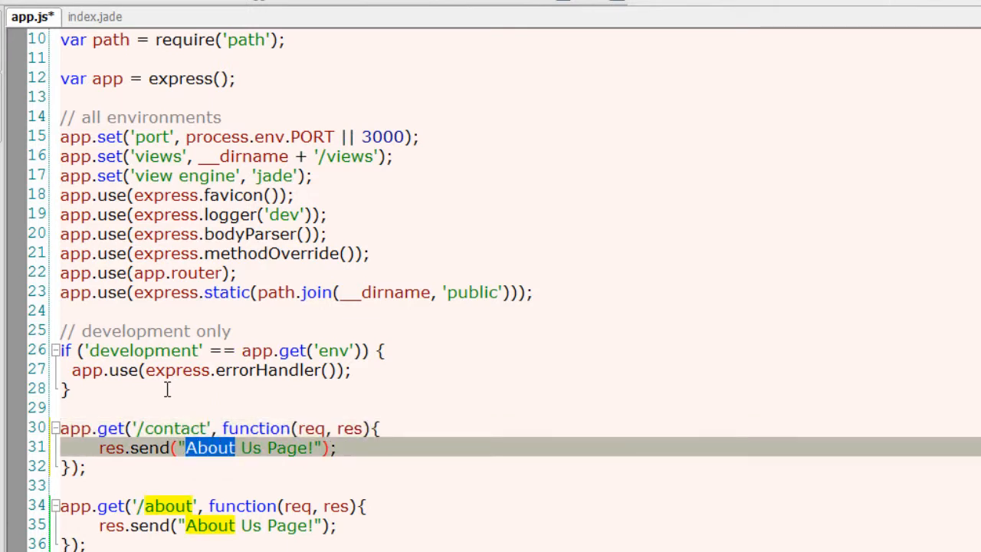
pyautogui.write('Contact')
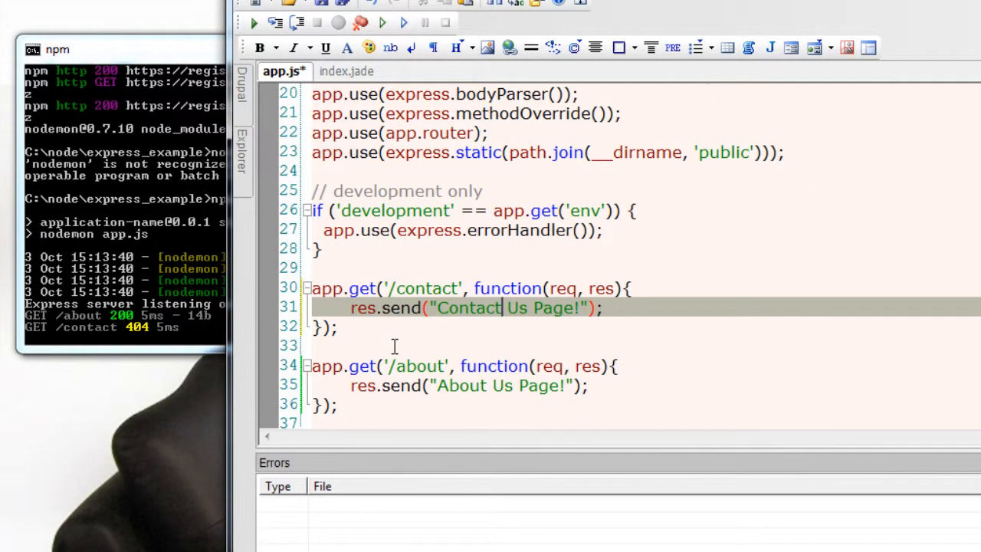
# Save app.js with Ctrl+S so nodemon restarts the Express server on port 3000.
pyautogui.press('ctrl+s')
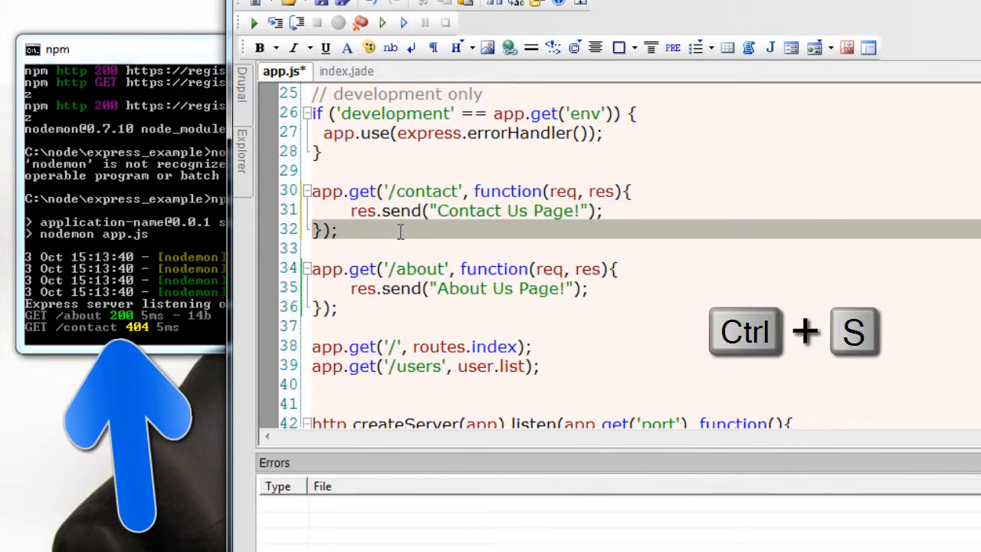
pyautogui.press('ctrl+s')
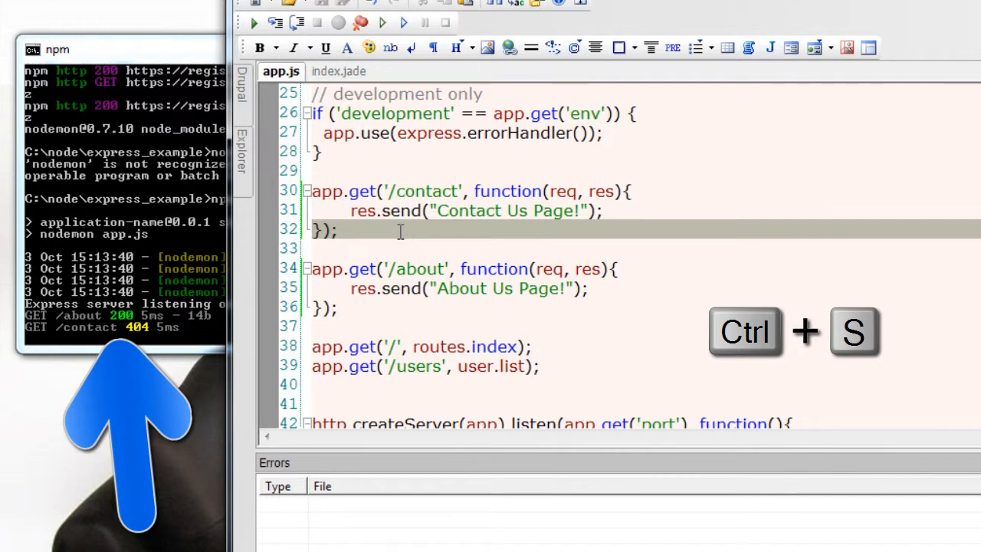
pyautogui.press('ctrl+s')
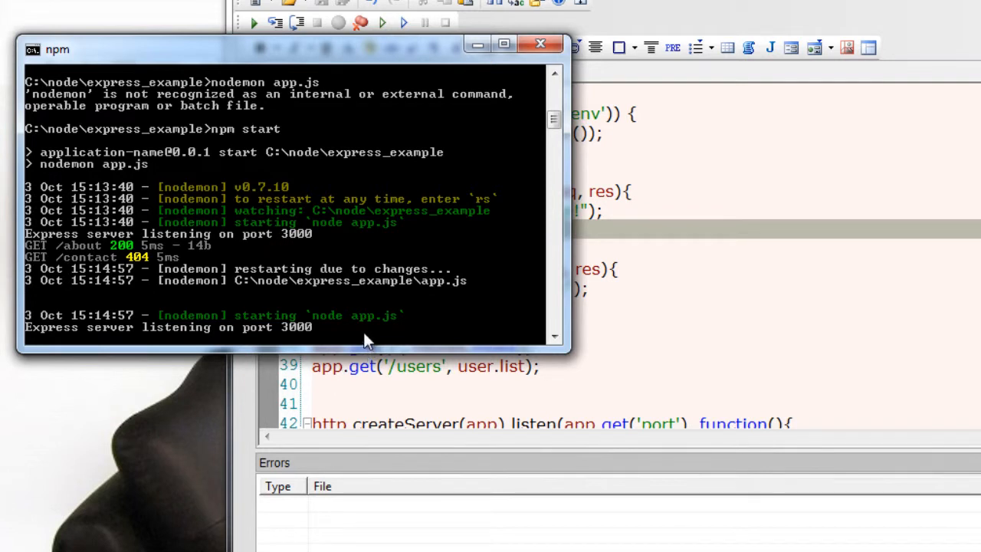
pyautogui.moveTo(397, 328)
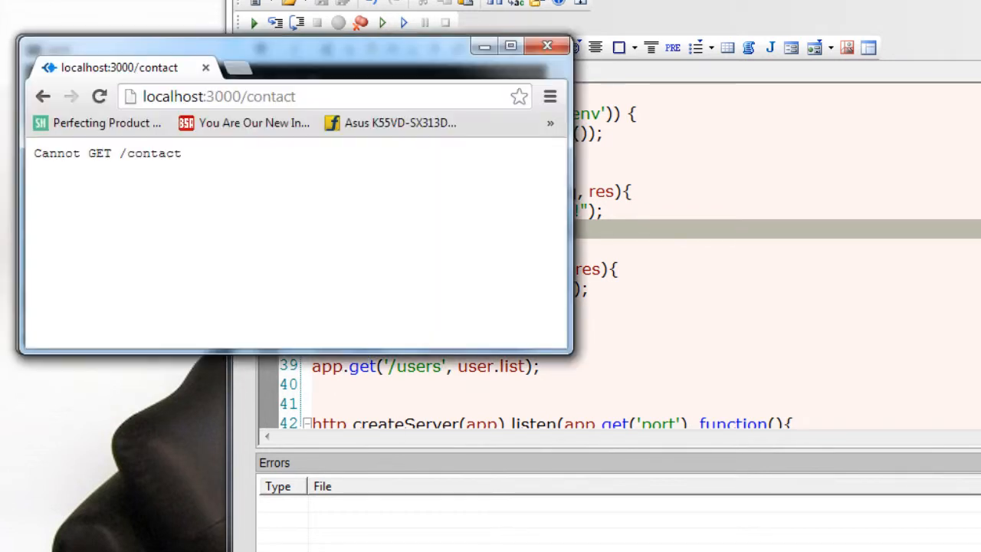
# Reload localhost:3000/contact in Chrome so nodemon logs GET /contact 200.
pyautogui.click(217, 95)
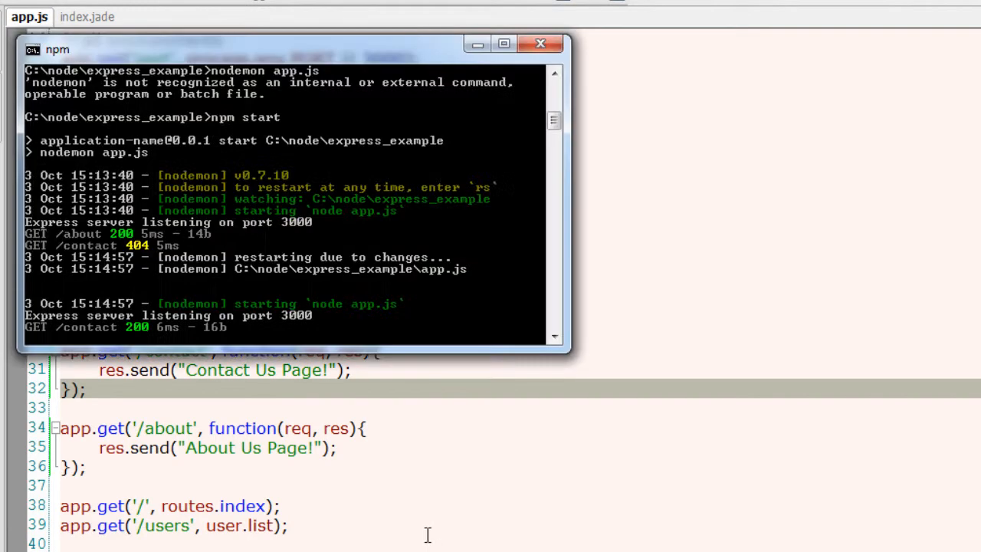
pyautogui.moveTo(544, 233)
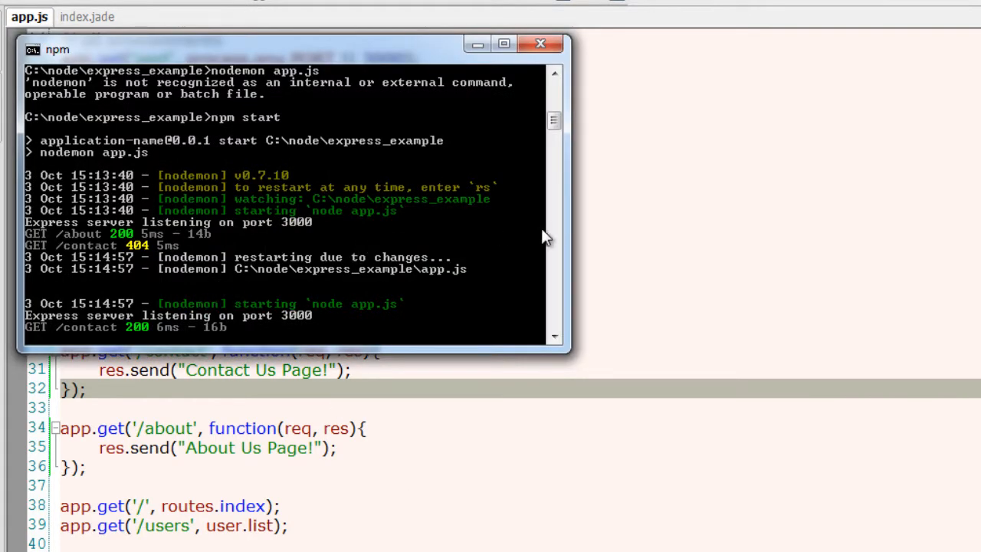